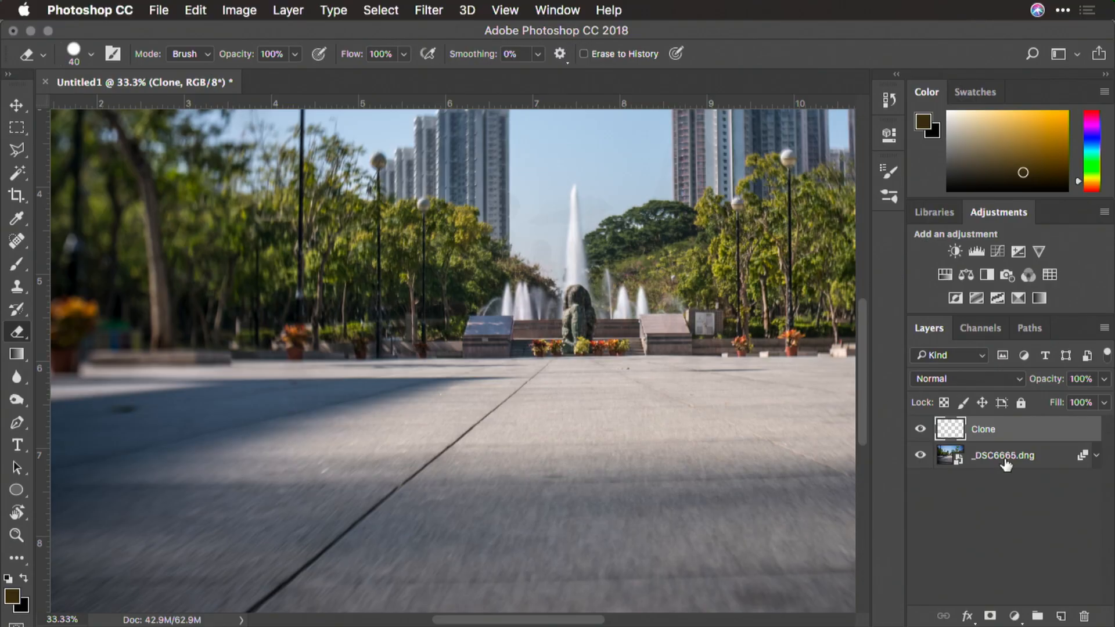
mouse_move(1024, 465)
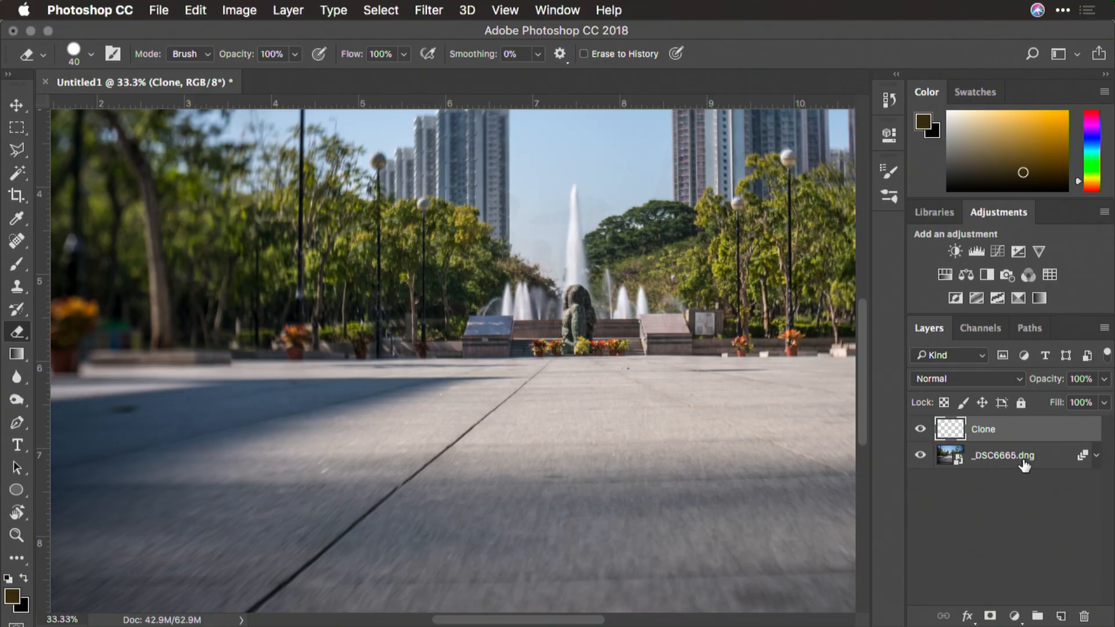
Step: Merge the Clone layer and the raw photo layer into one smart object named Clone
click(1002, 455)
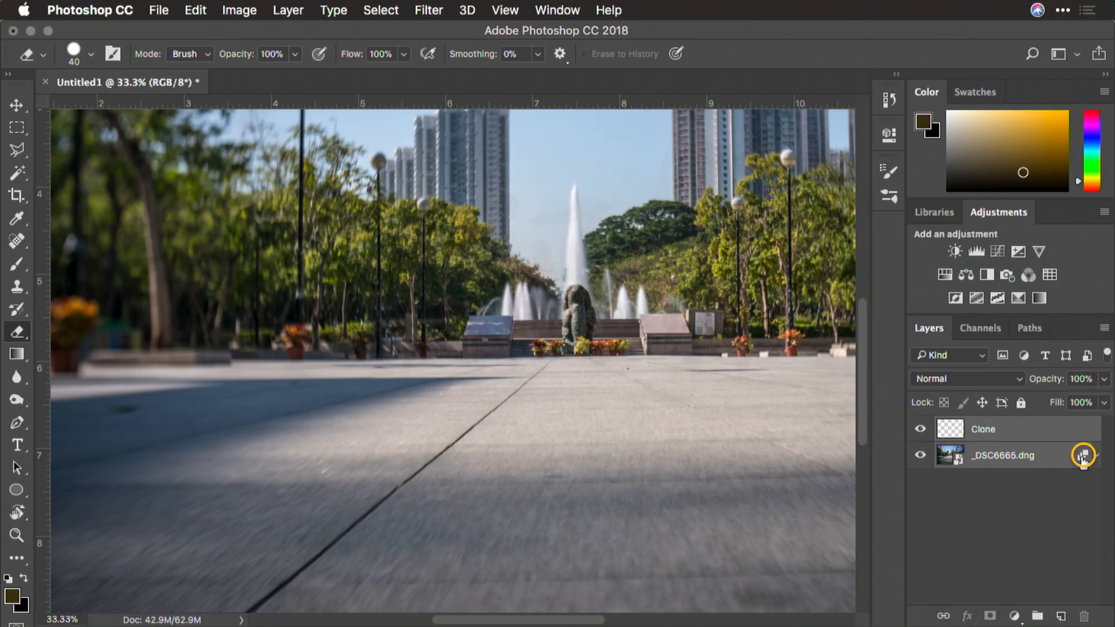
mouse_move(1015, 439)
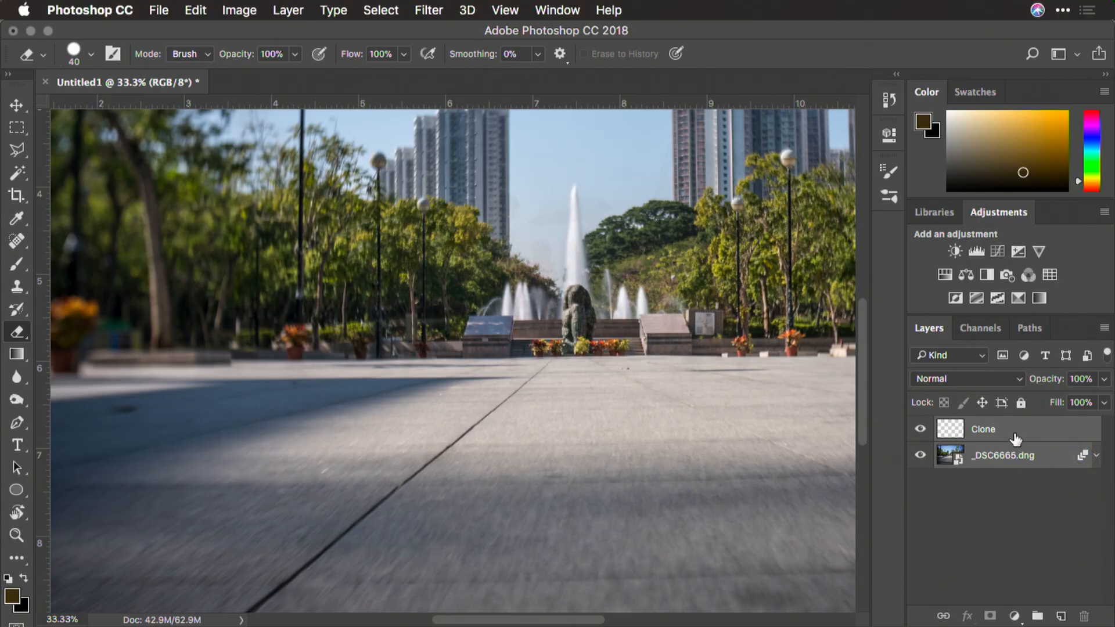
right_click(983, 428)
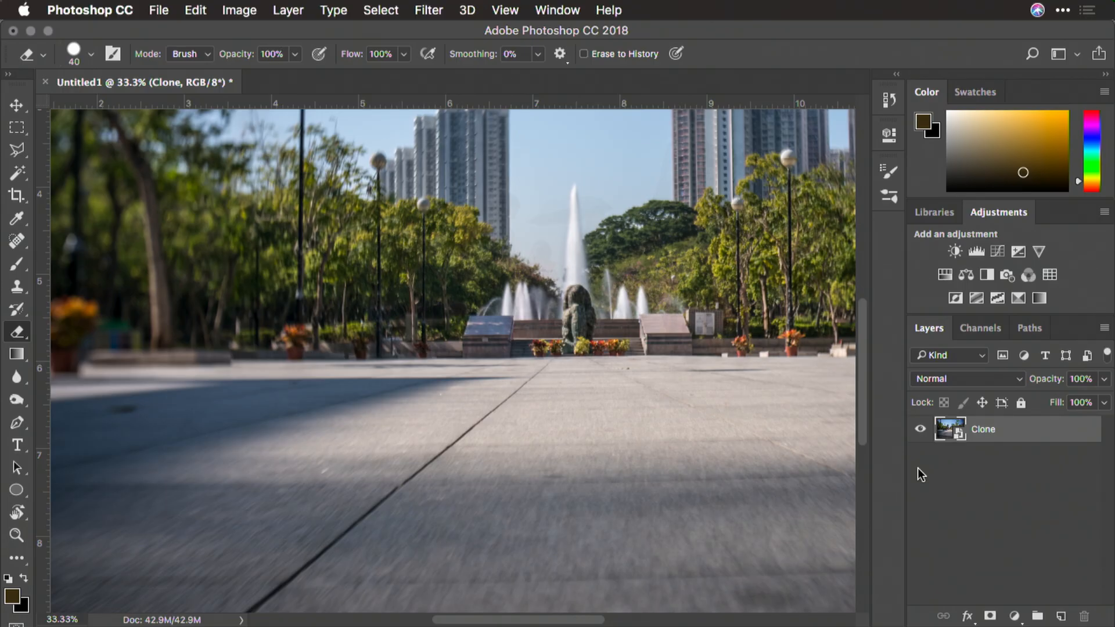
mouse_move(435, 7)
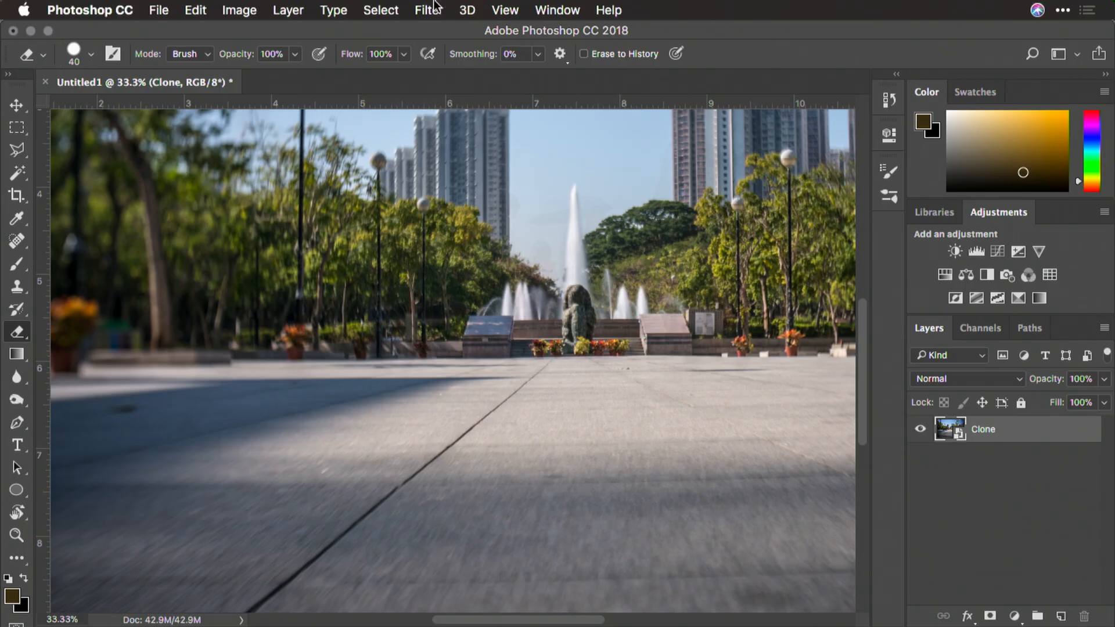
Step: Bring the smart object into the Camera Raw filter via the Filter menu
click(427, 10)
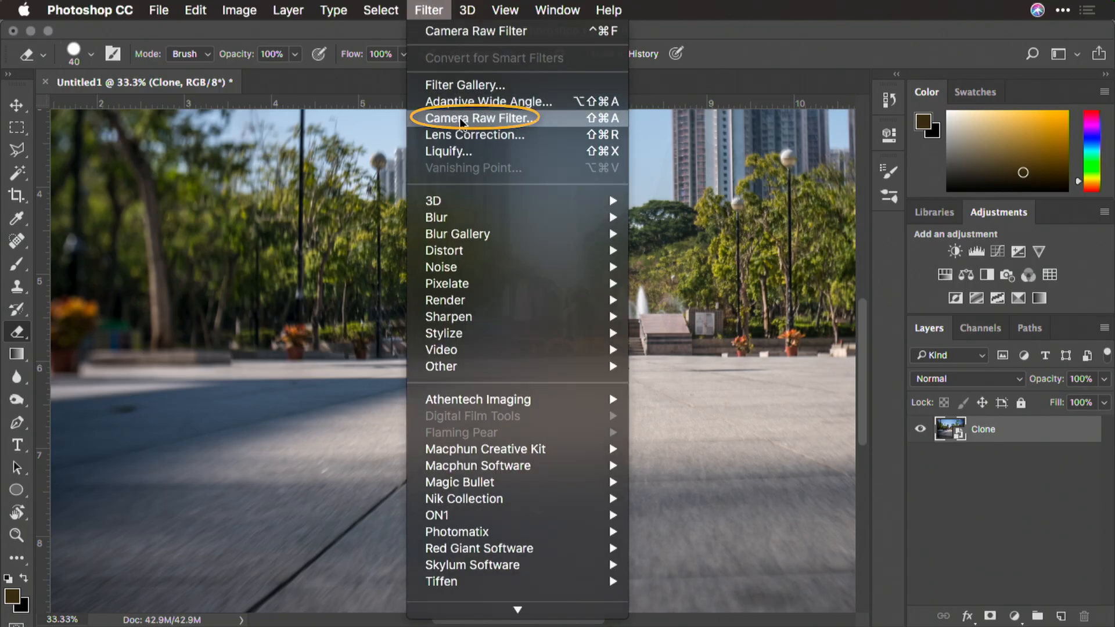
click(477, 117)
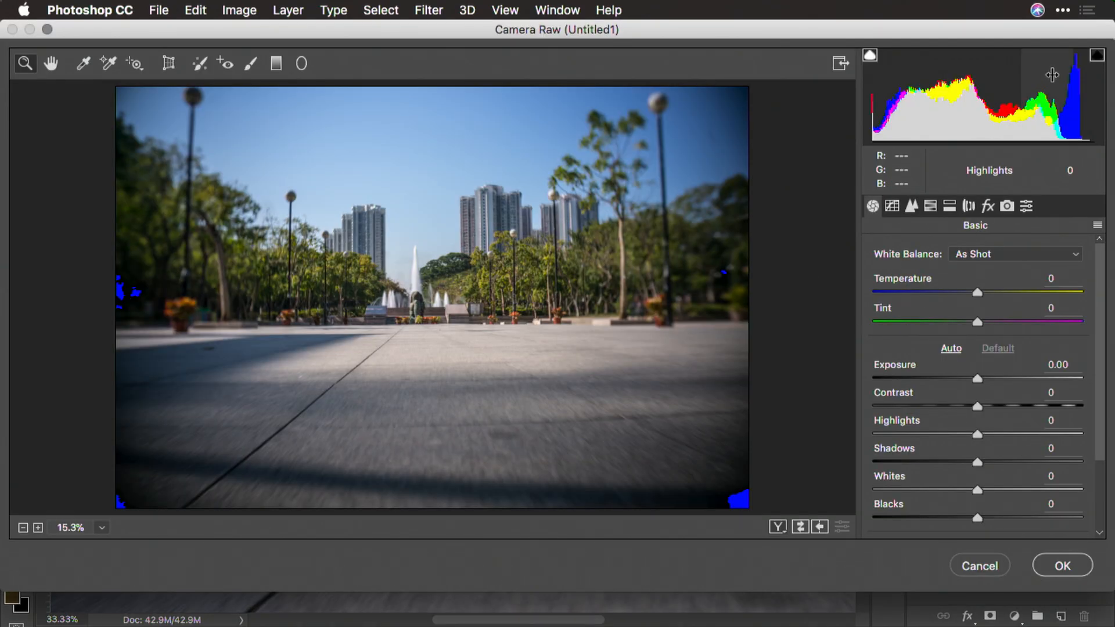
Step: In Detail, sharpen with Amount 63, Radius 1.6, Detail 47, Masking 55 and Luminance noise reduction 24
click(910, 207)
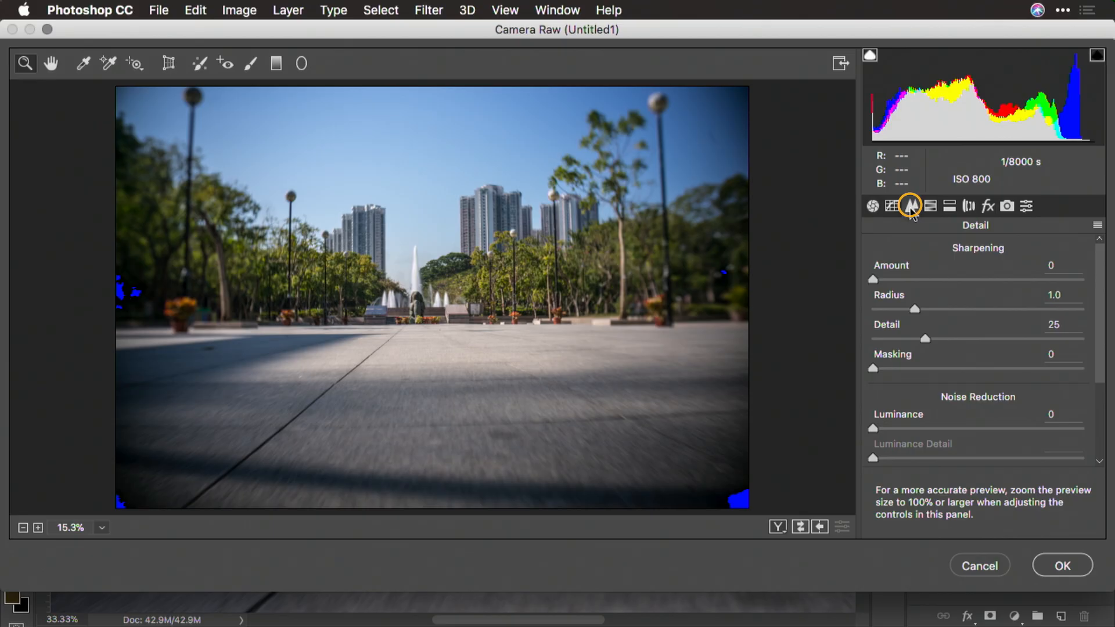
drag(871, 280, 901, 280)
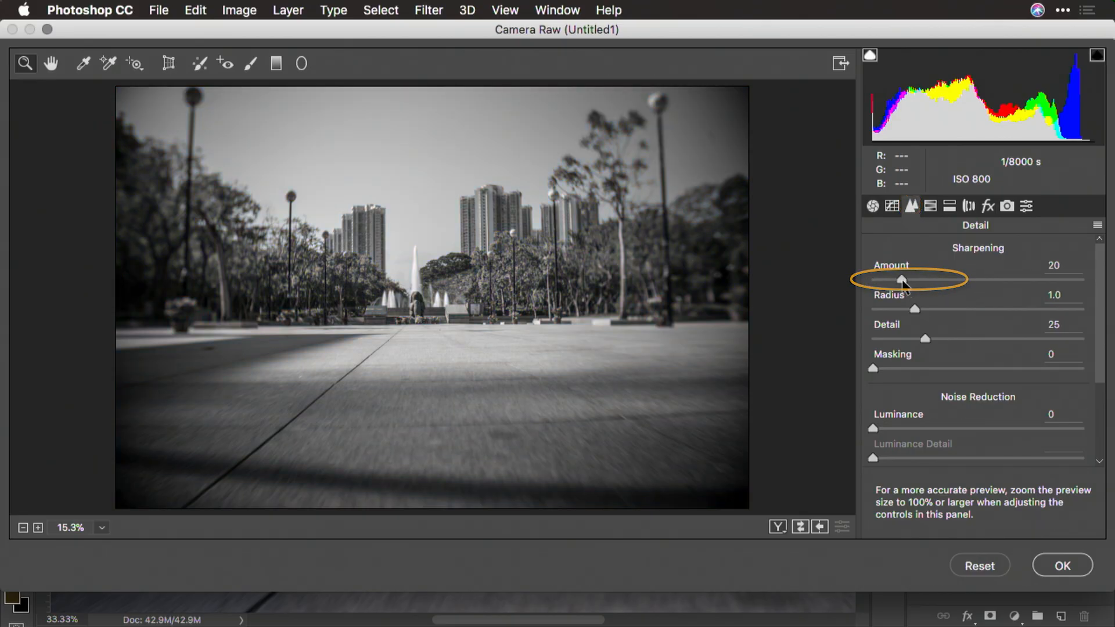
drag(901, 279, 960, 279)
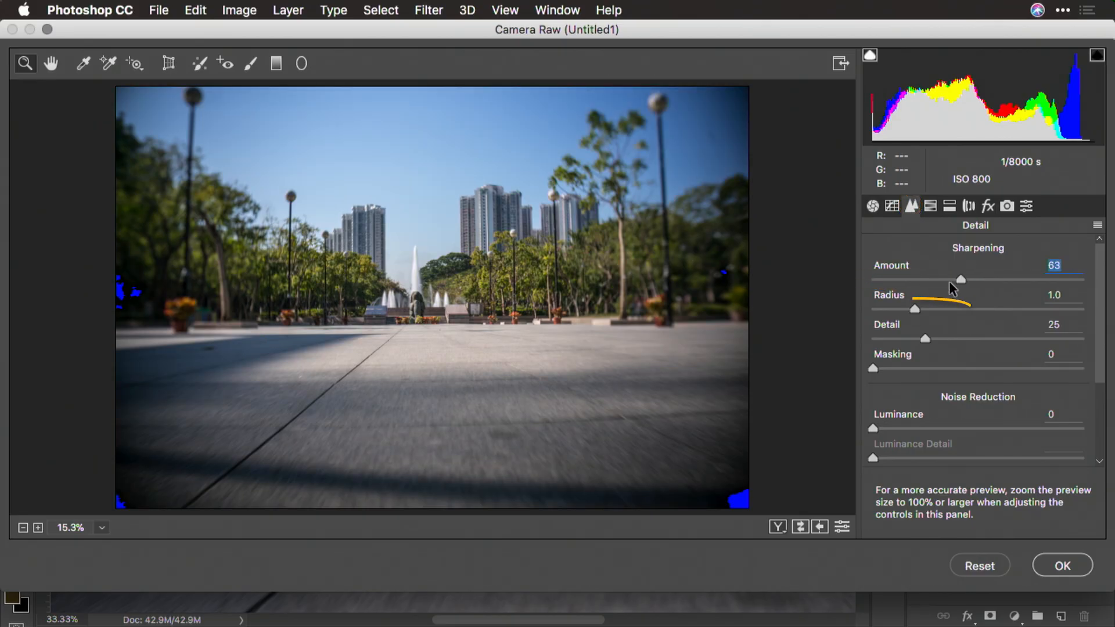
drag(915, 309, 947, 309)
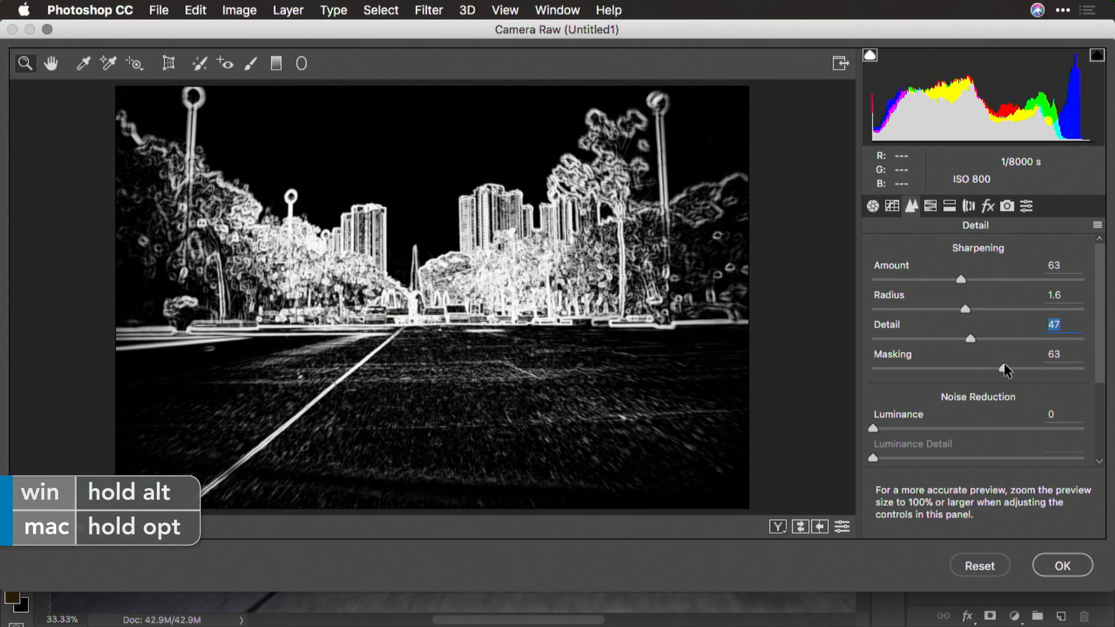
drag(998, 368, 992, 368)
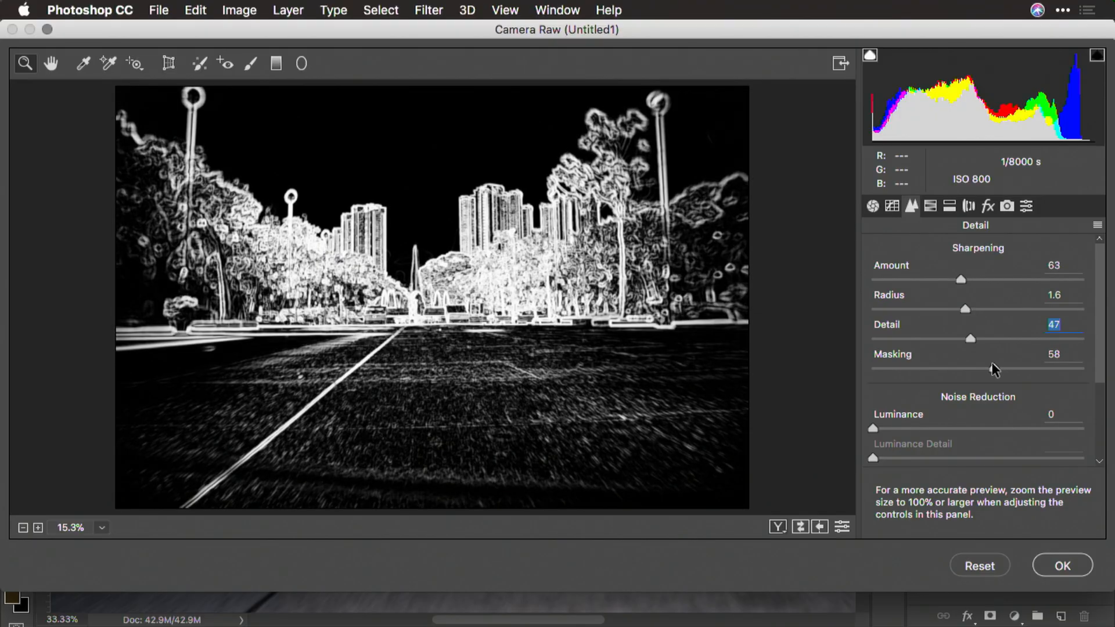
drag(873, 429, 918, 428)
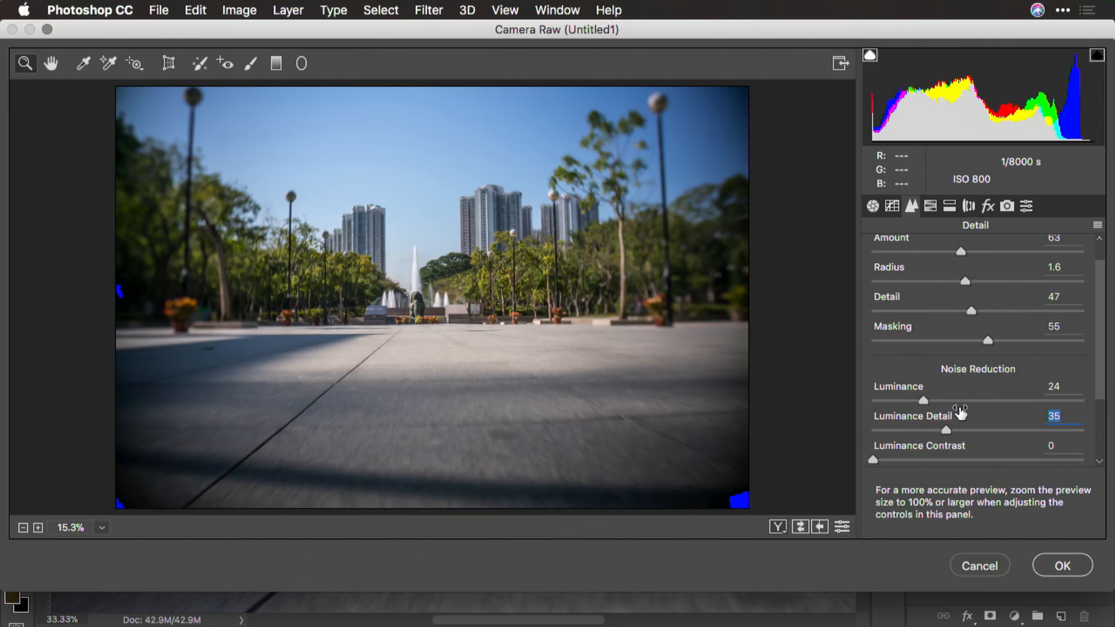
Step: Lay a graduated filter over the sky from the top edge down to the horizon
click(276, 63)
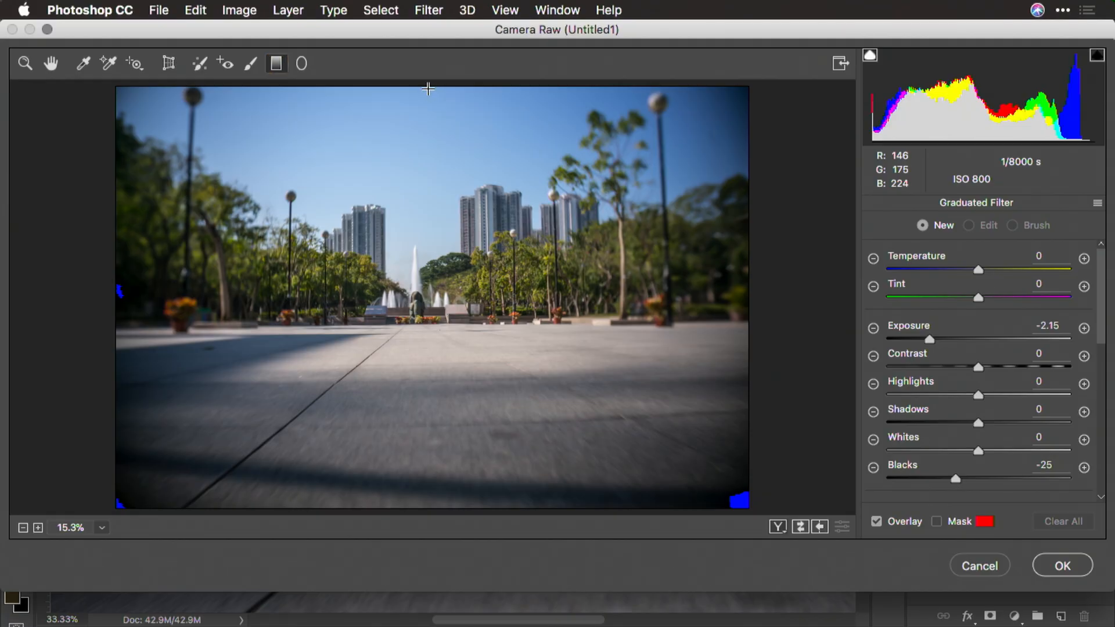
drag(429, 91, 429, 294)
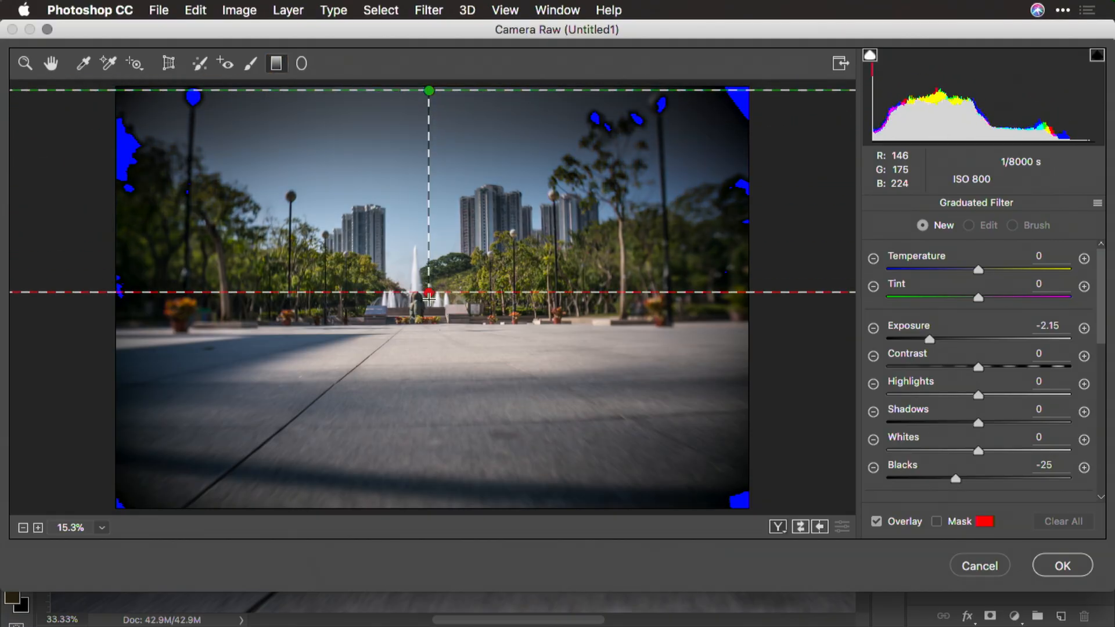
drag(429, 295, 428, 309)
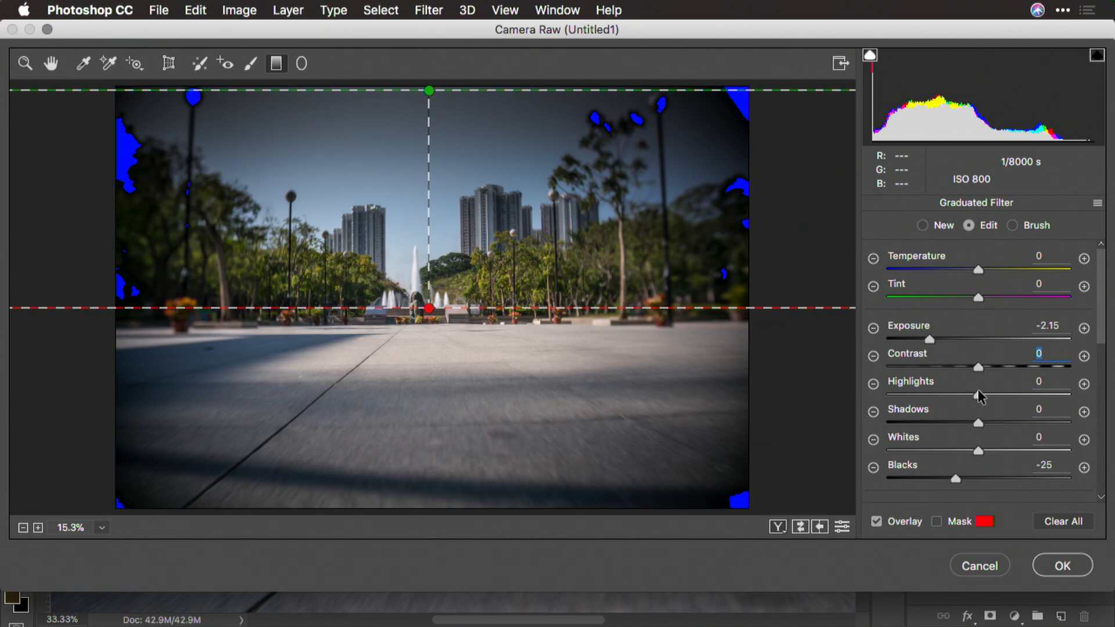
Step: Give the sky gradient Exposure -1.10, Blacks 0, Clarity -13 and Saturation +23
drag(929, 339, 933, 339)
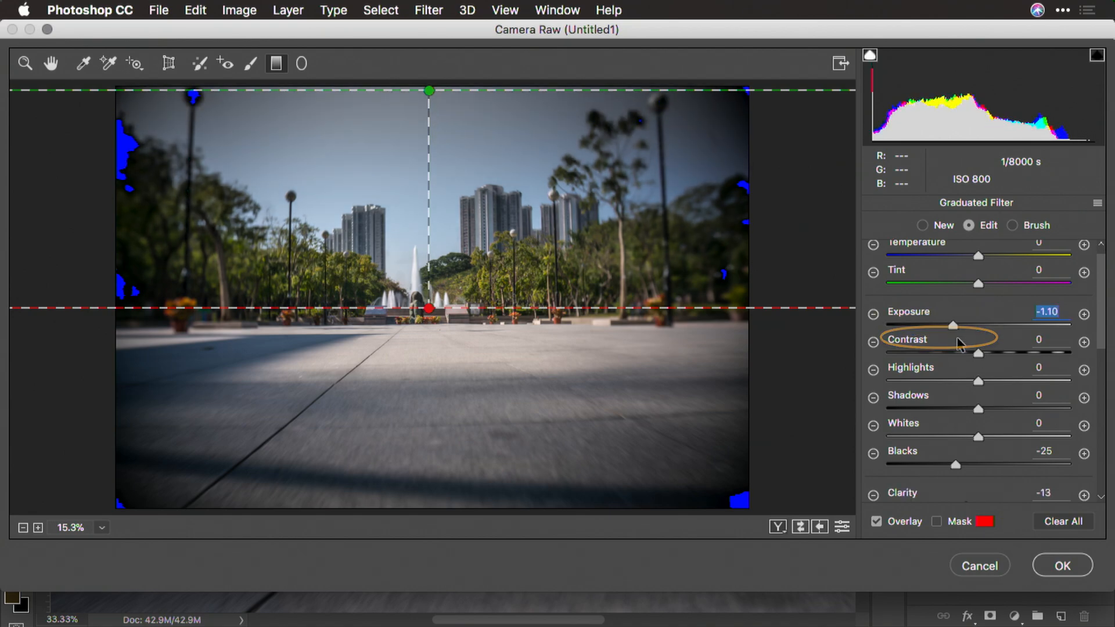
drag(954, 464, 977, 463)
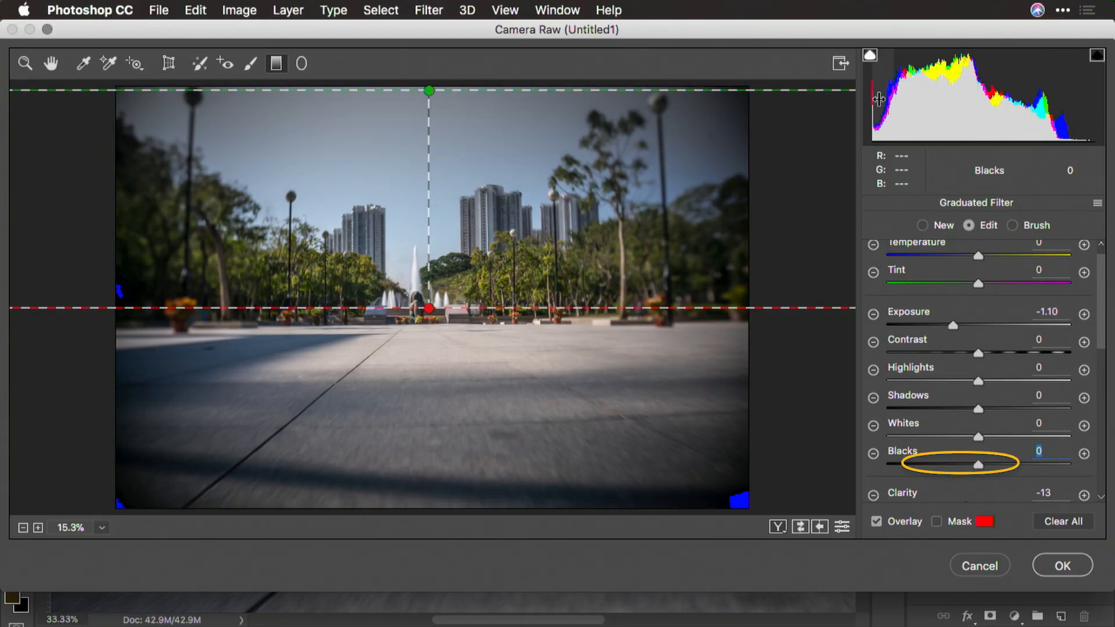
mouse_move(1096, 61)
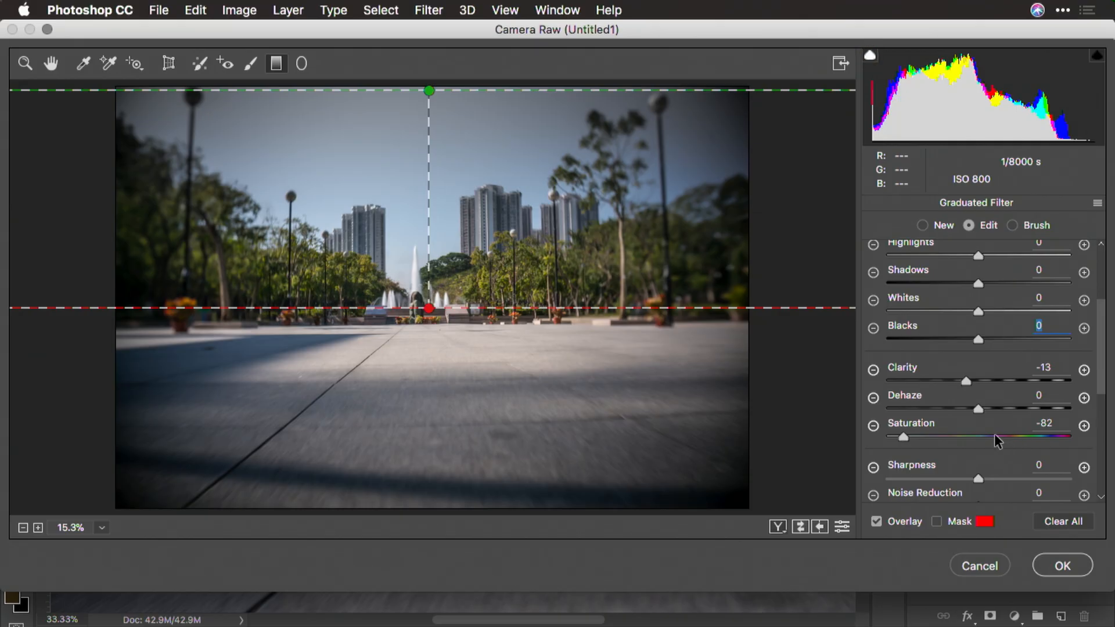
drag(904, 438, 998, 437)
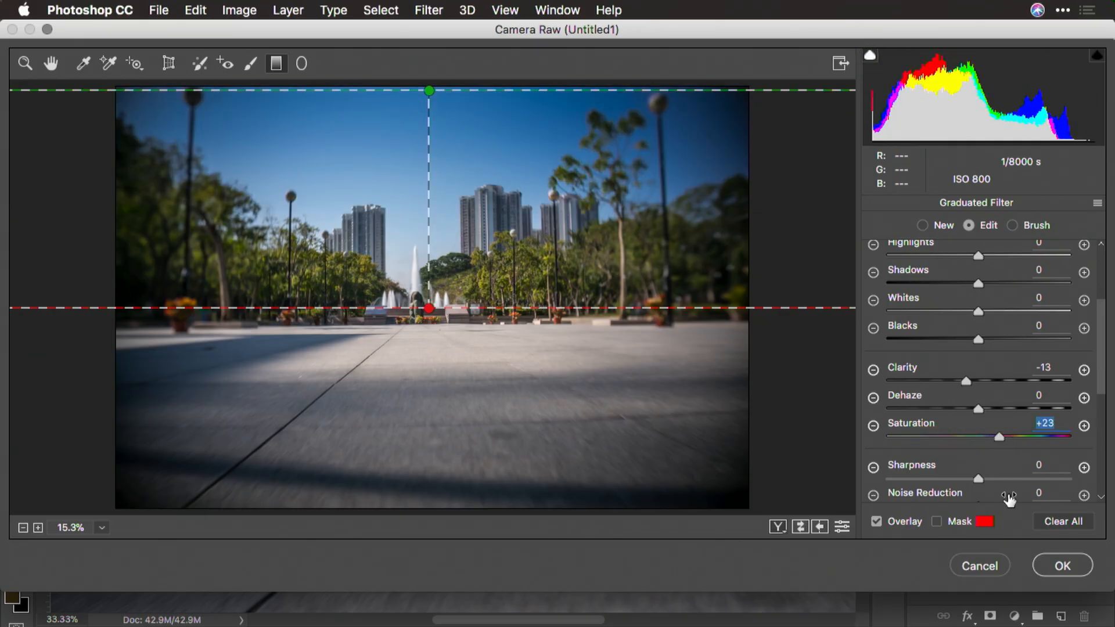
scroll(down, 3)
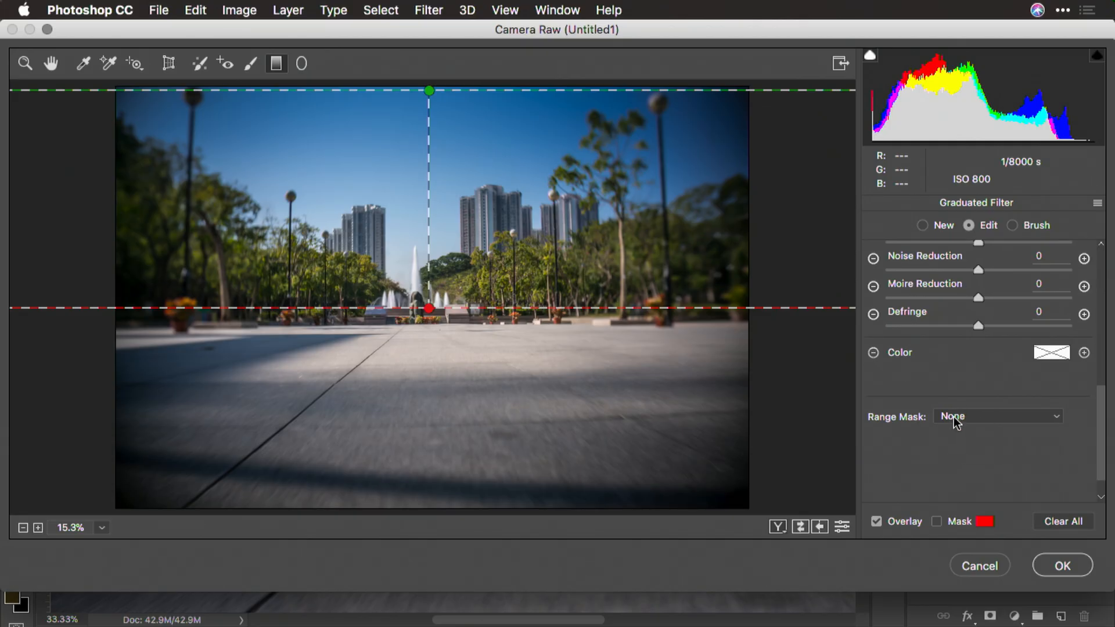
Step: Restrict the sky filter with a Luminance range mask of 57–100, affecting only brighter tones
click(996, 416)
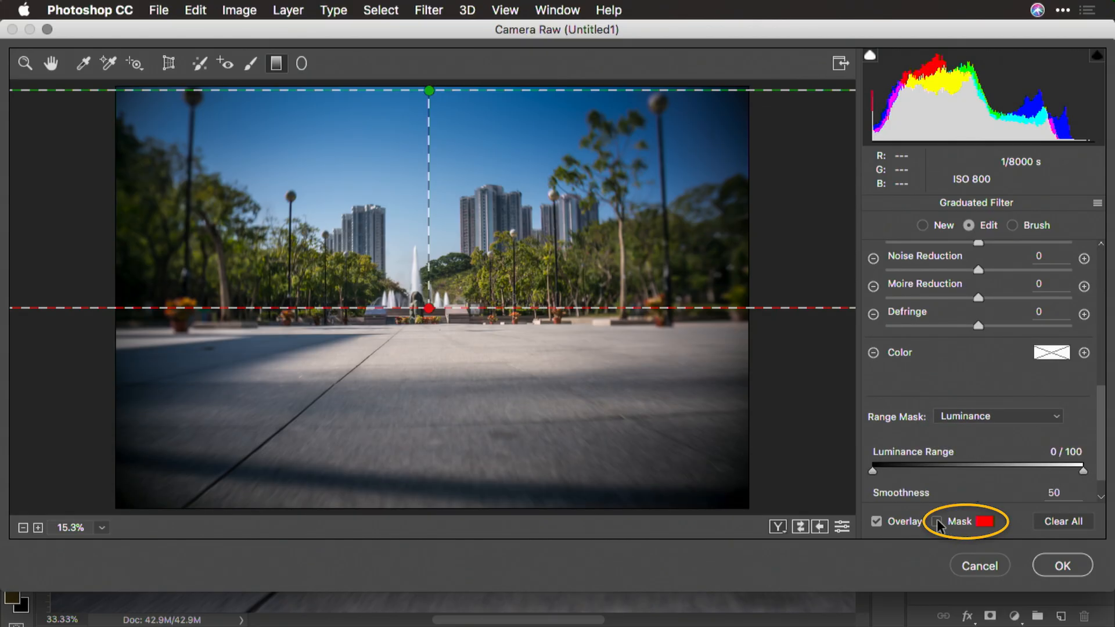
click(937, 521)
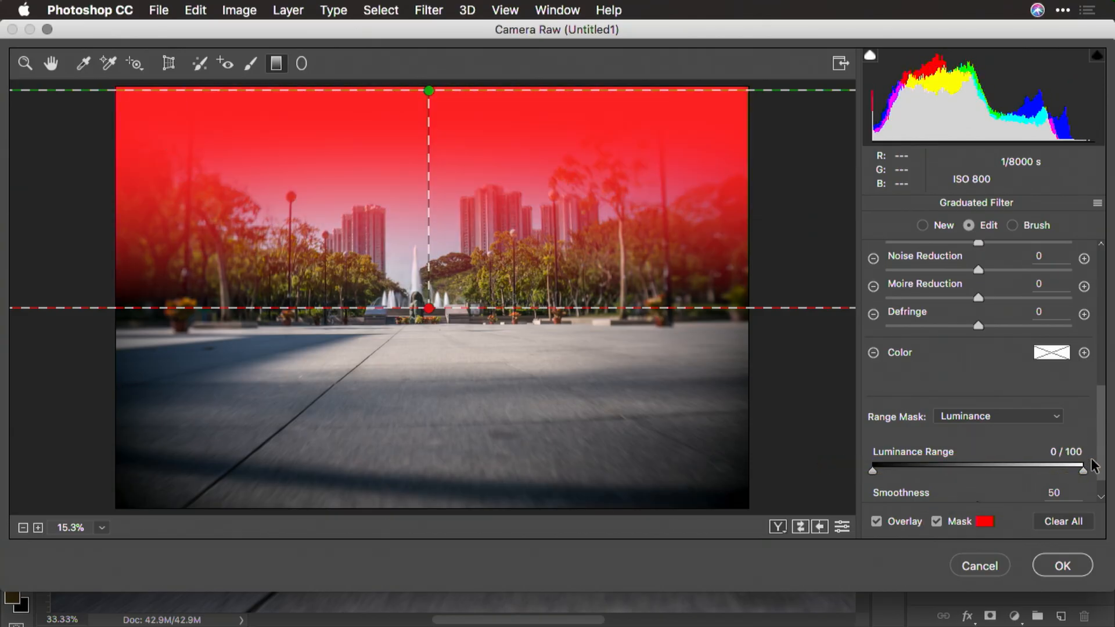
drag(872, 470, 882, 470)
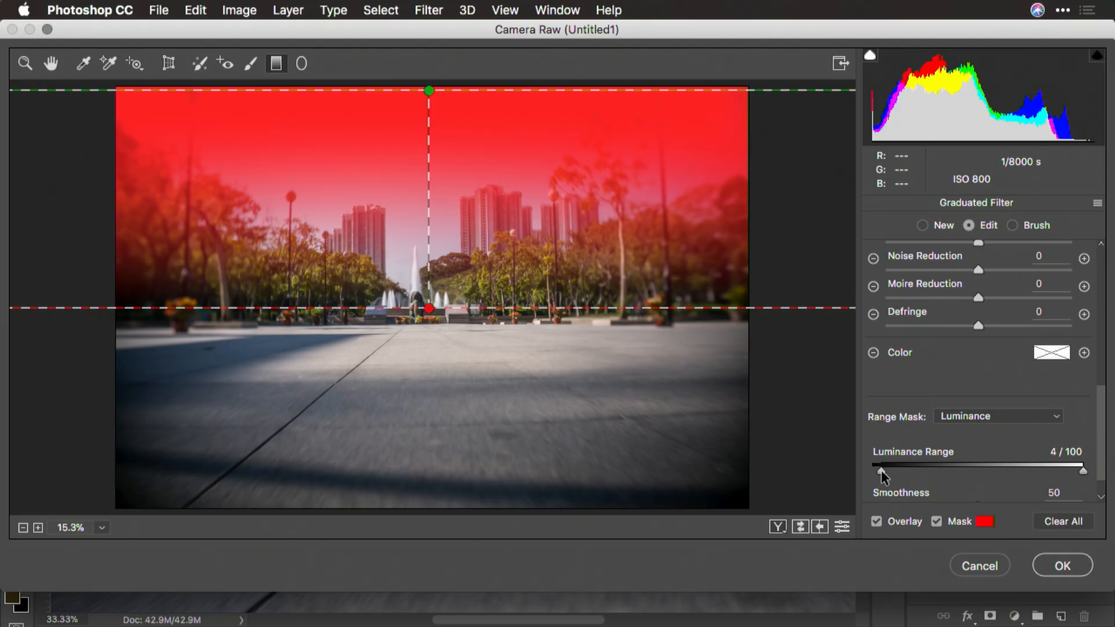
drag(874, 469, 956, 466)
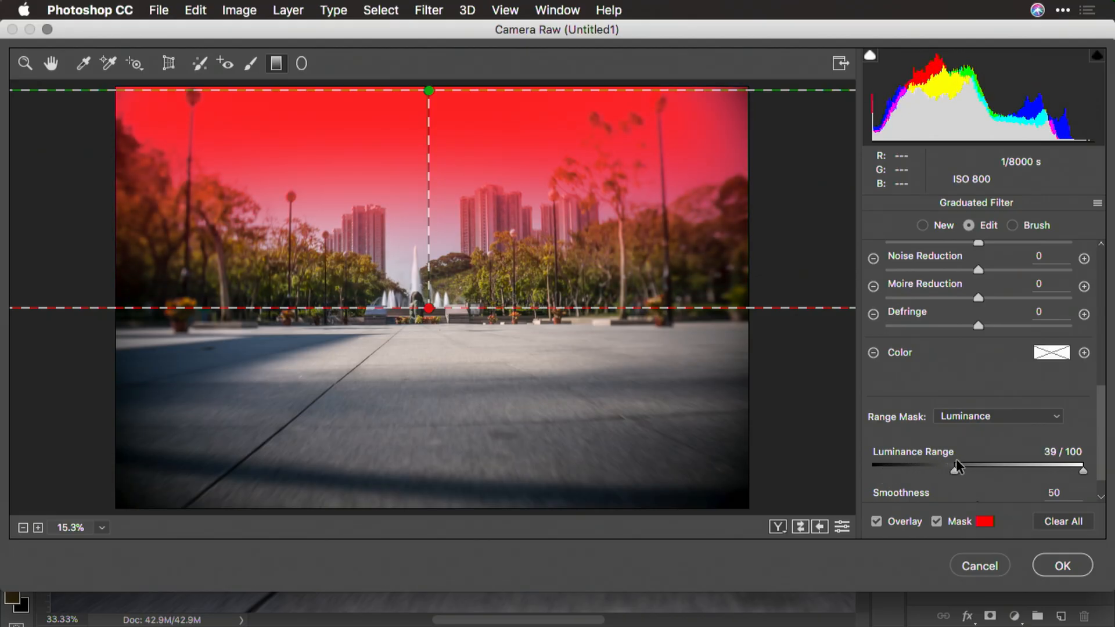
drag(958, 468, 1017, 468)
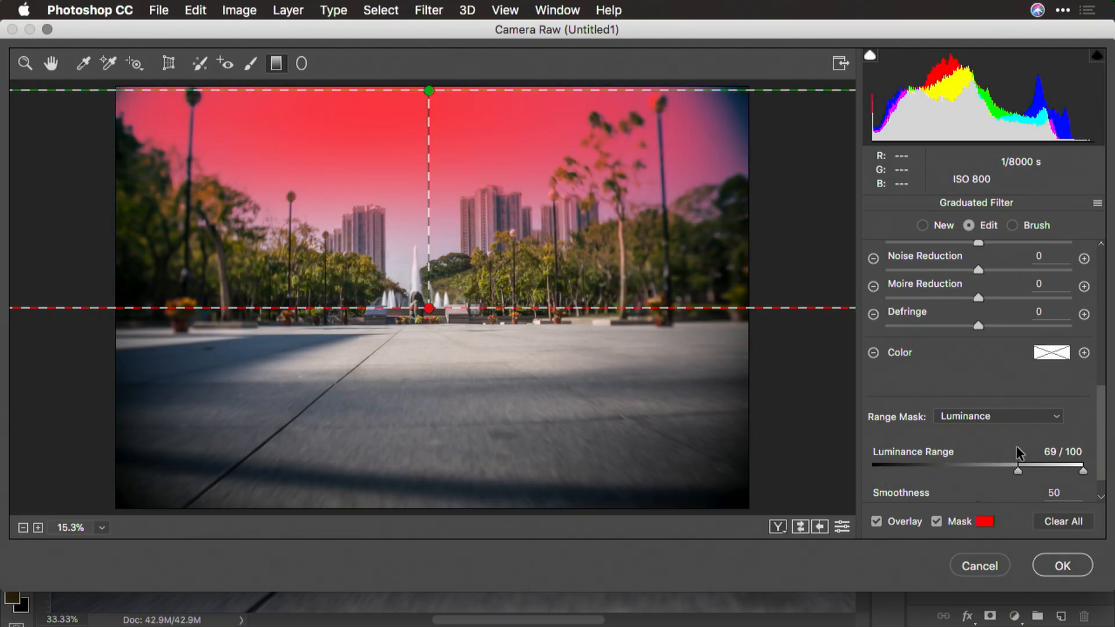
drag(1014, 469, 996, 469)
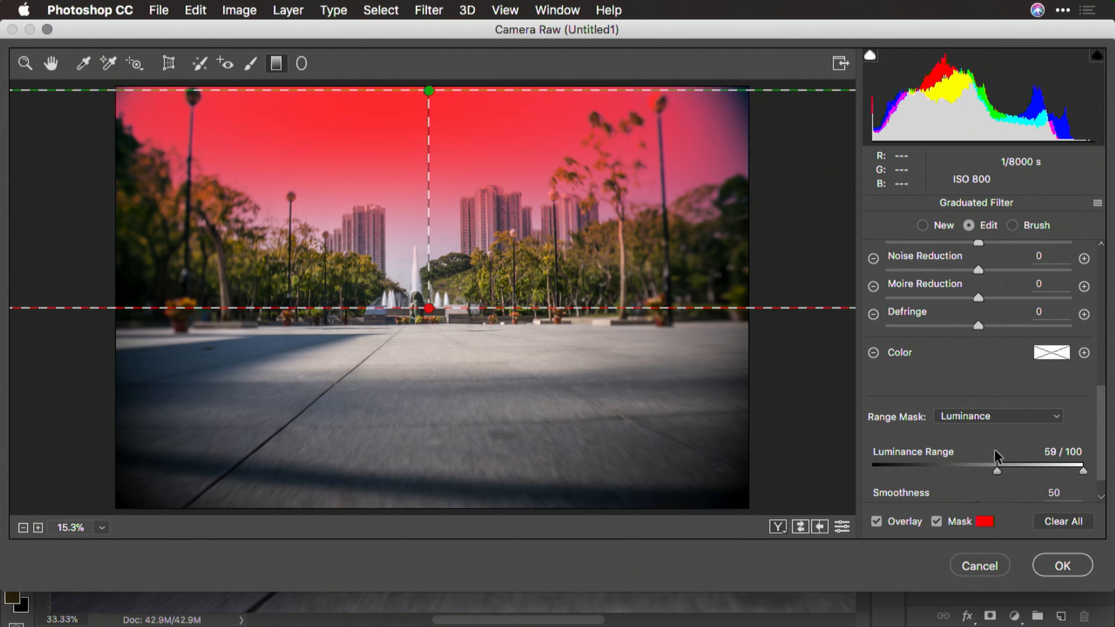
drag(996, 470, 992, 470)
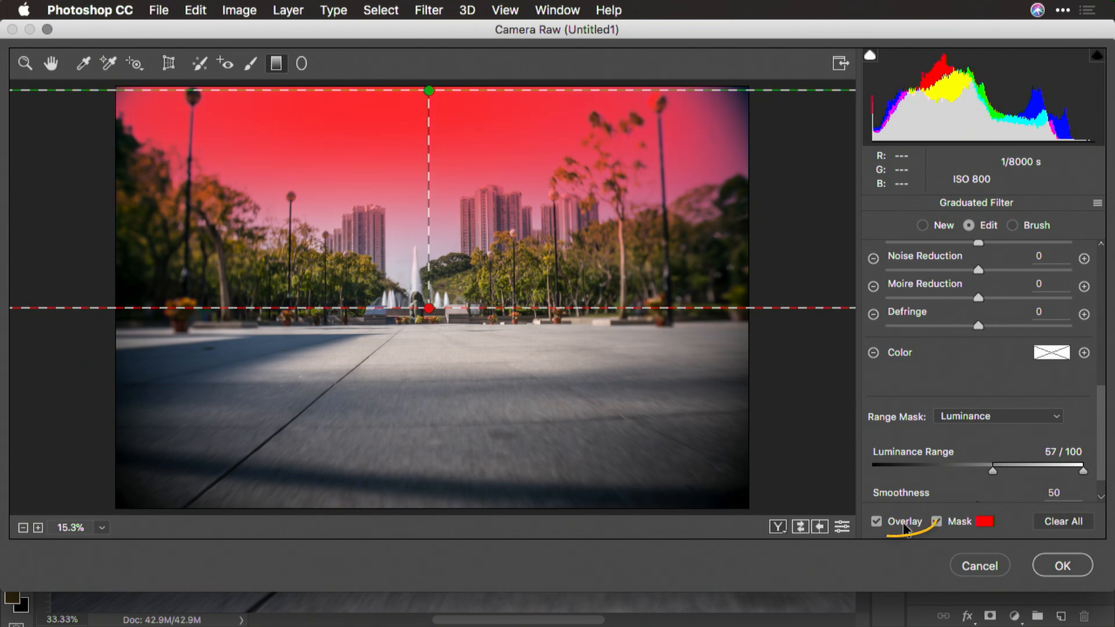
Step: Turn the mask and overlay previews off and reach the lower graduated-filter sliders
click(876, 521)
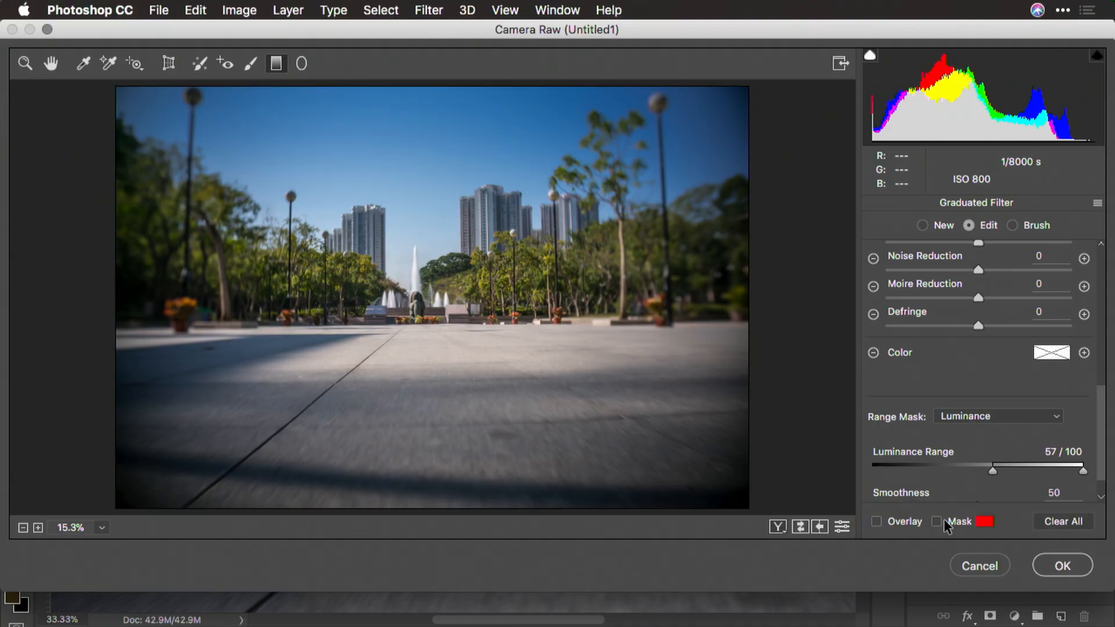
click(875, 521)
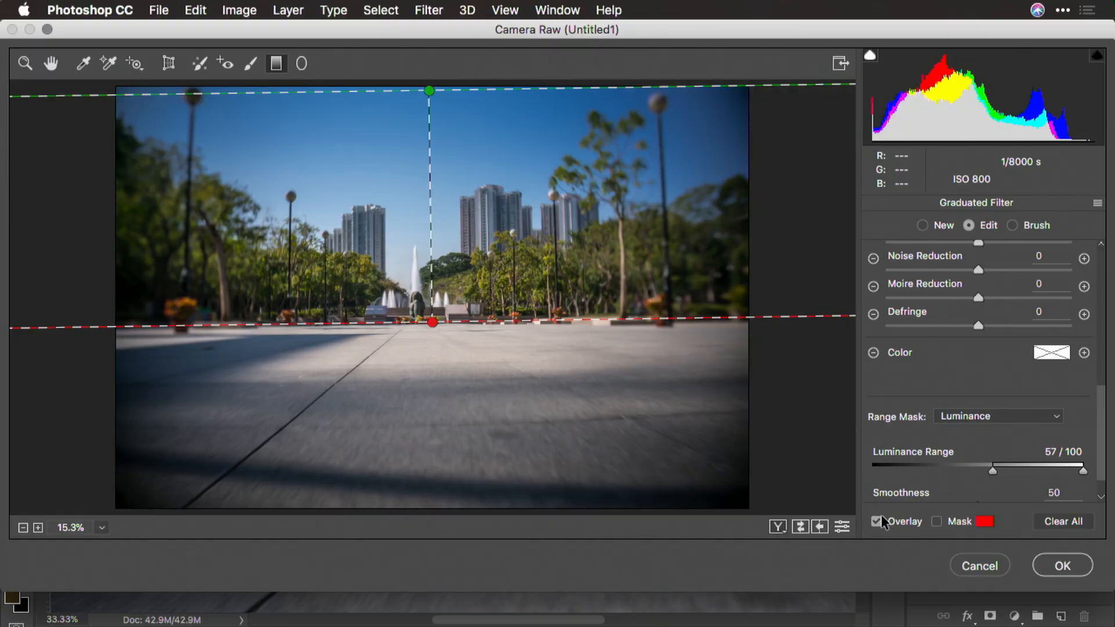
click(877, 521)
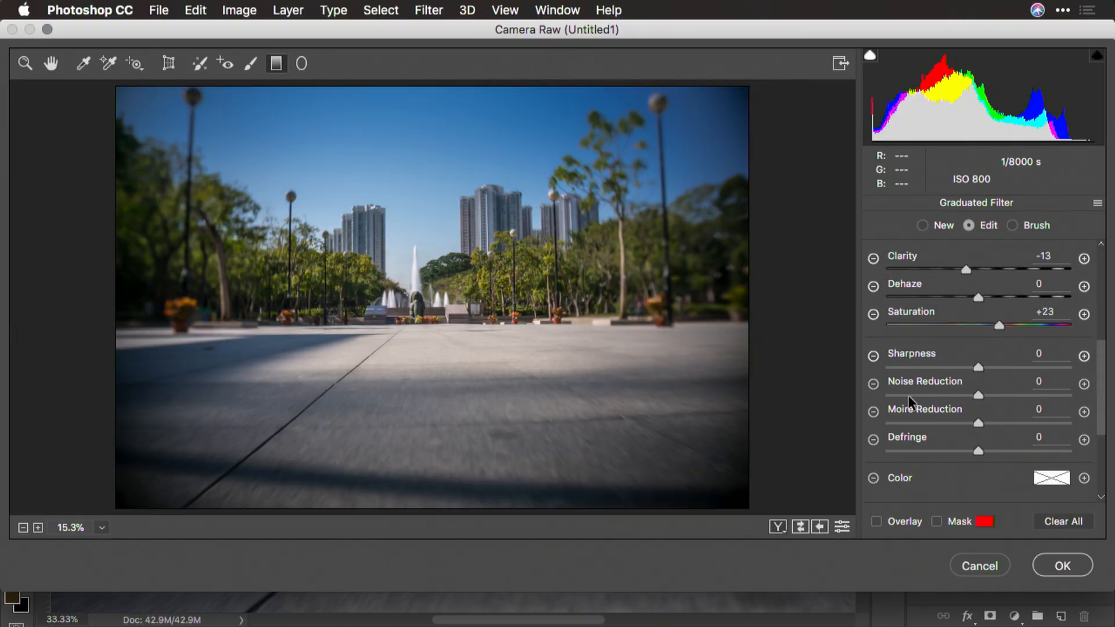
scroll(down, 3)
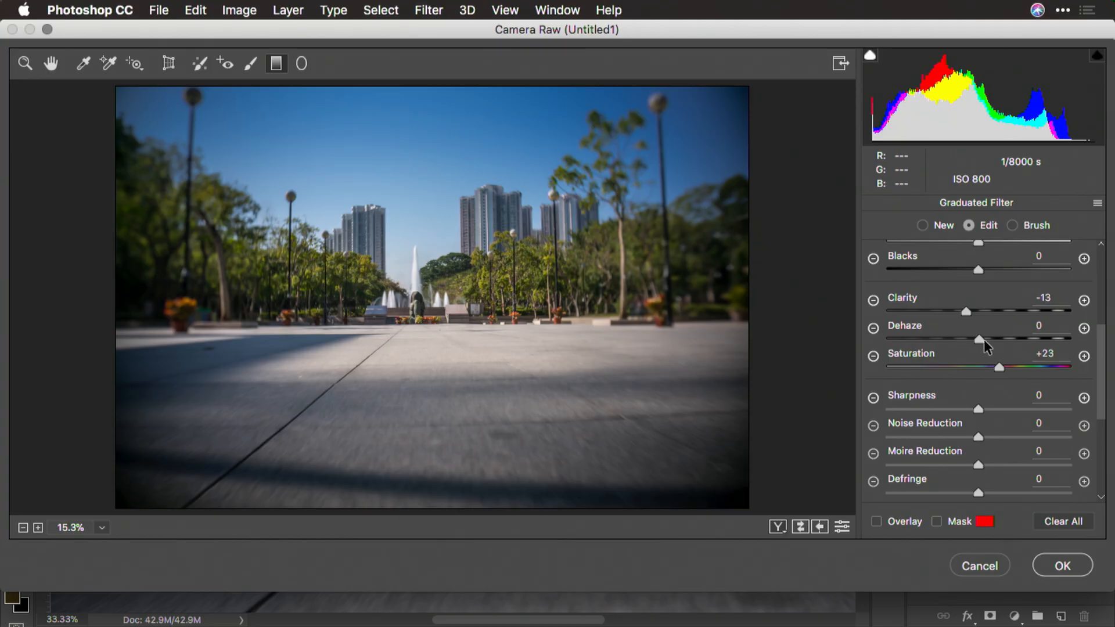
Step: Add Dehaze +10 and Sharpness +73 to the sky graduated filter
drag(979, 339, 987, 339)
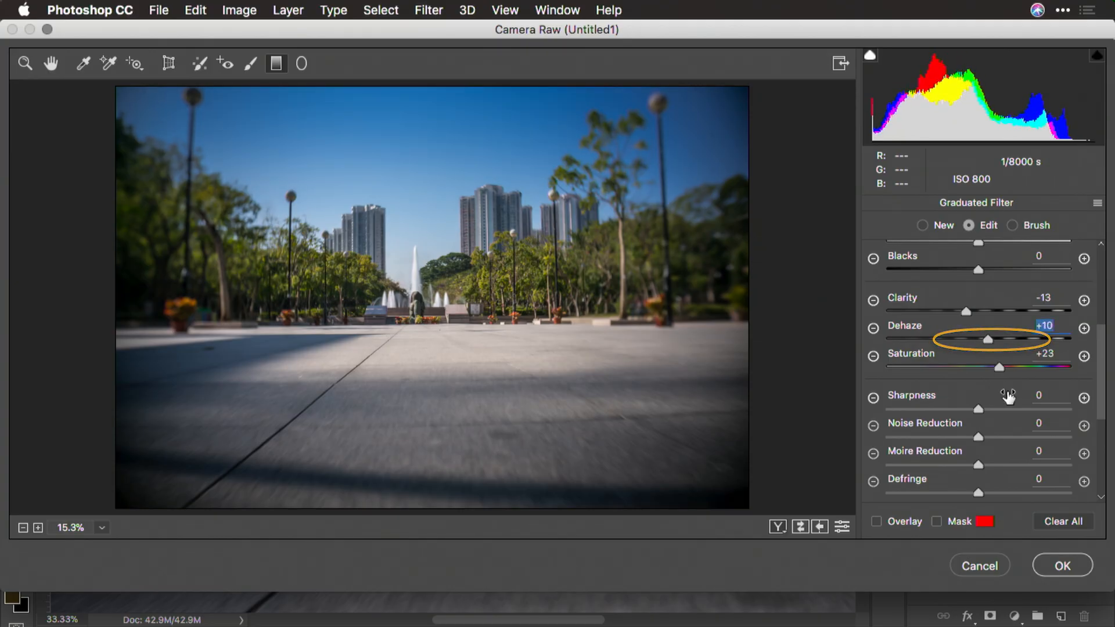
drag(979, 408, 1048, 409)
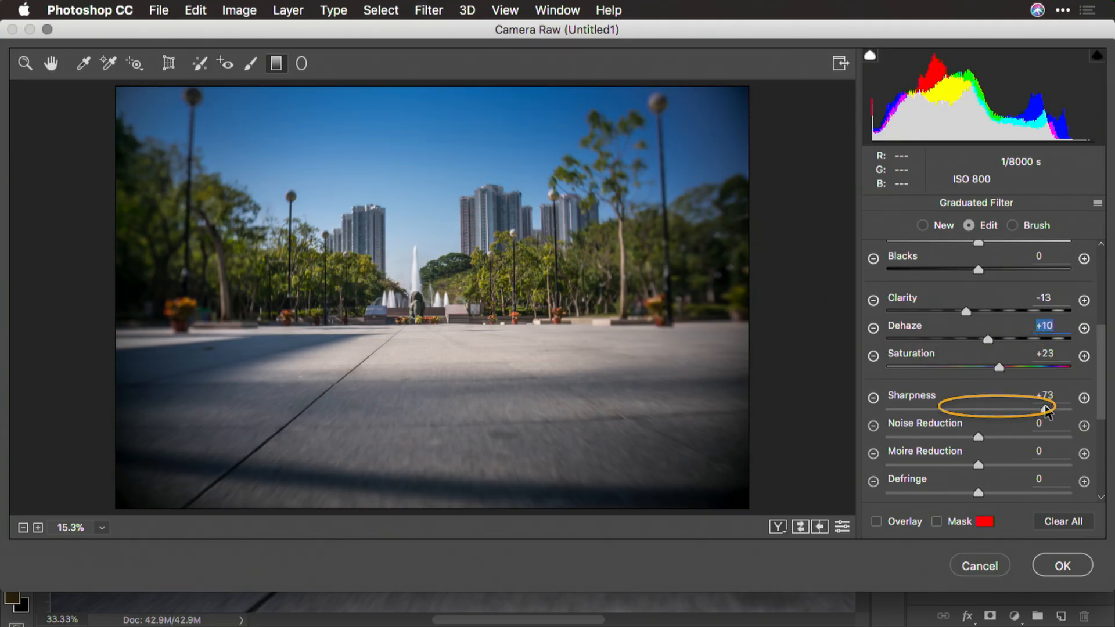
click(1045, 395)
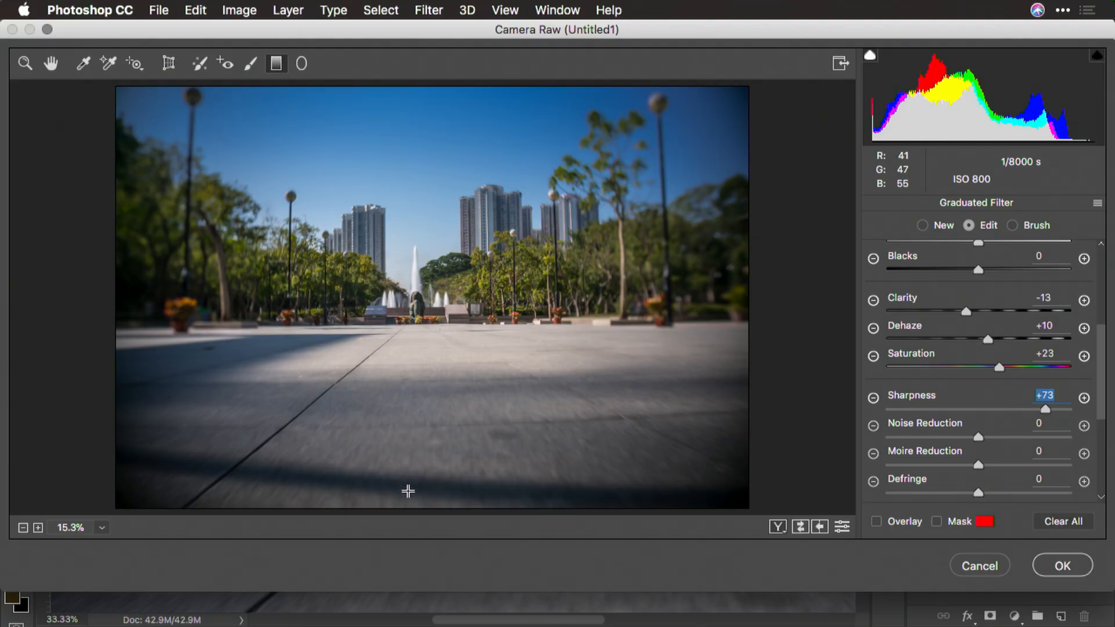
Step: Set the graduated filter to Clarity +50, Dehaze +15 and Saturation −41, then return to global adjustments
click(922, 225)
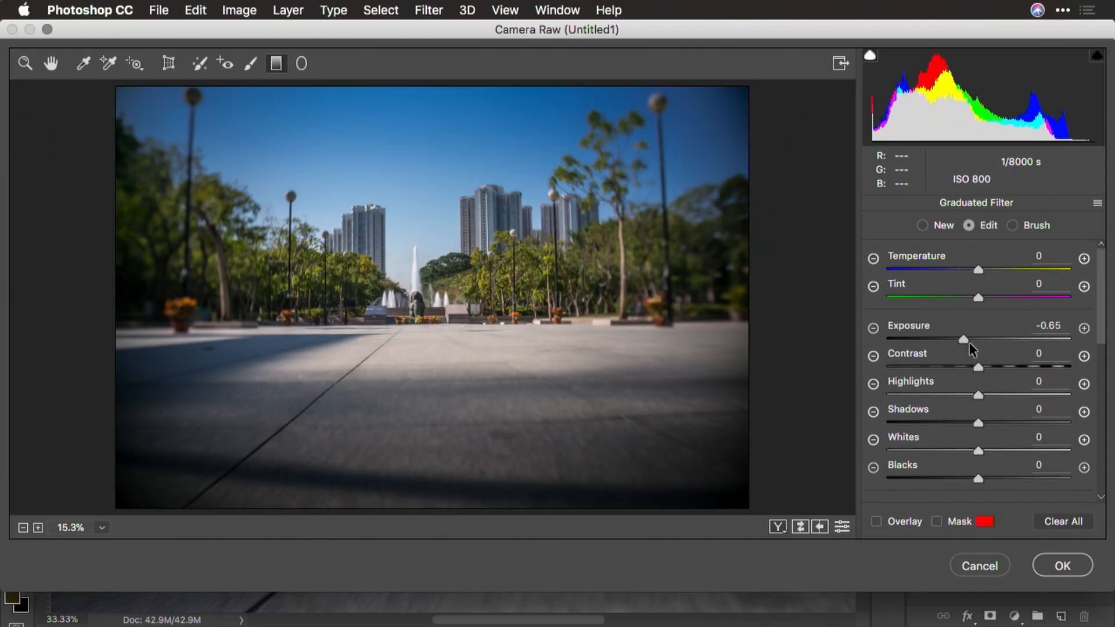
scroll(down, 3)
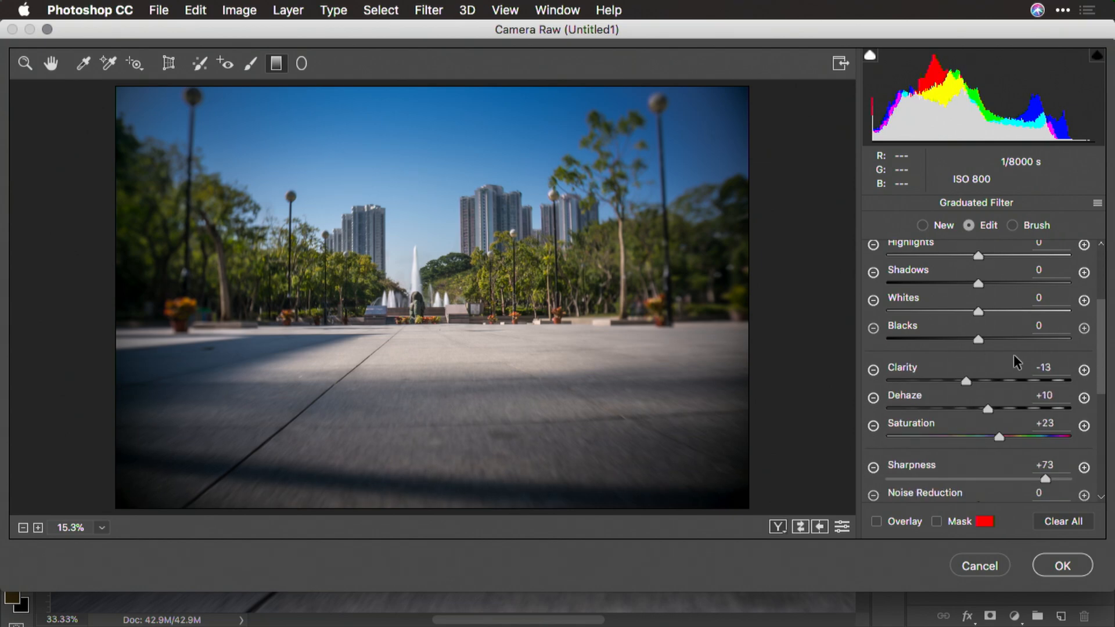
drag(965, 381, 1025, 381)
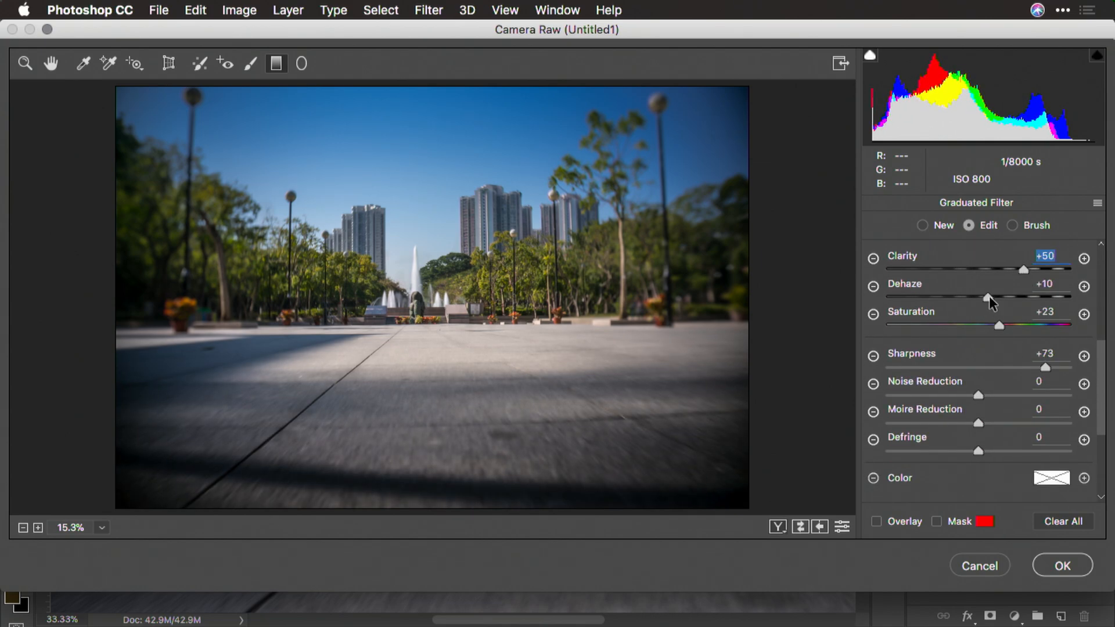
drag(987, 297, 986, 297)
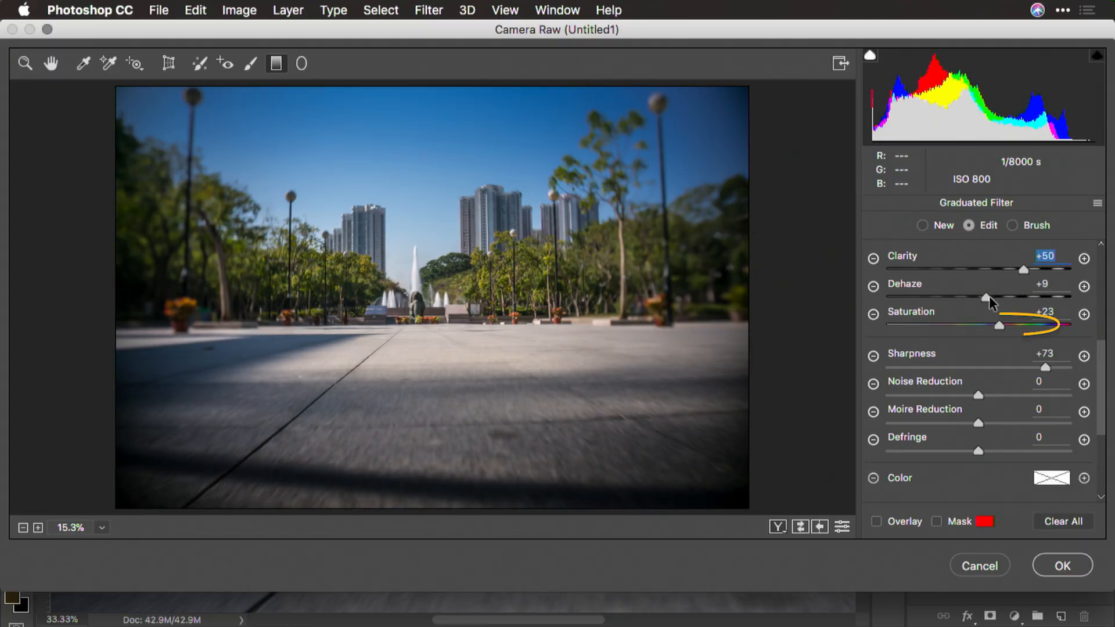
drag(998, 325, 979, 325)
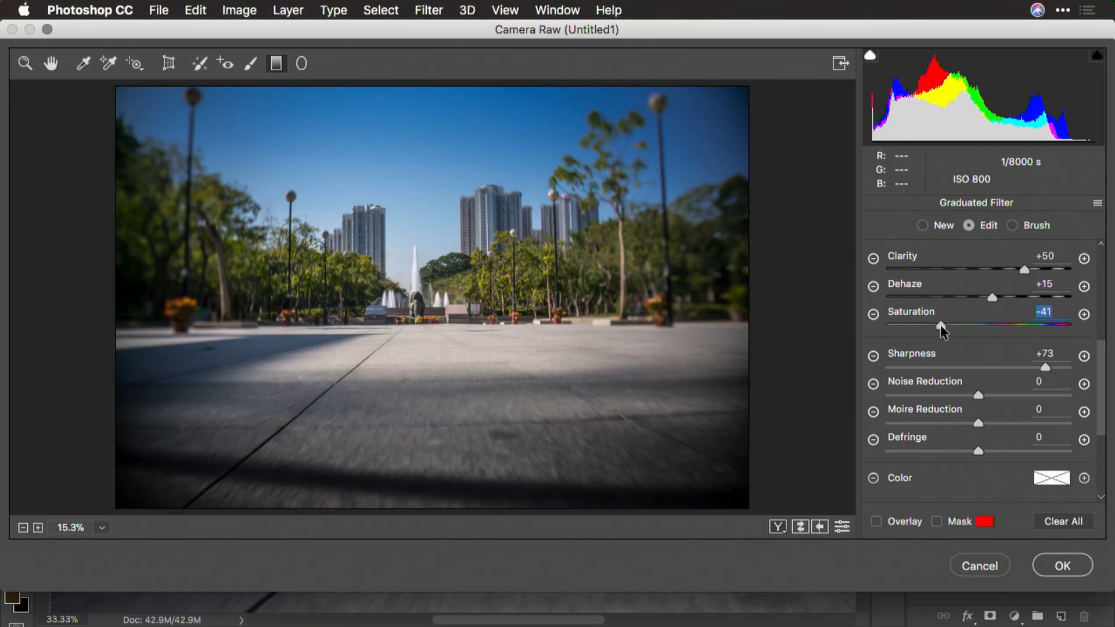
click(50, 63)
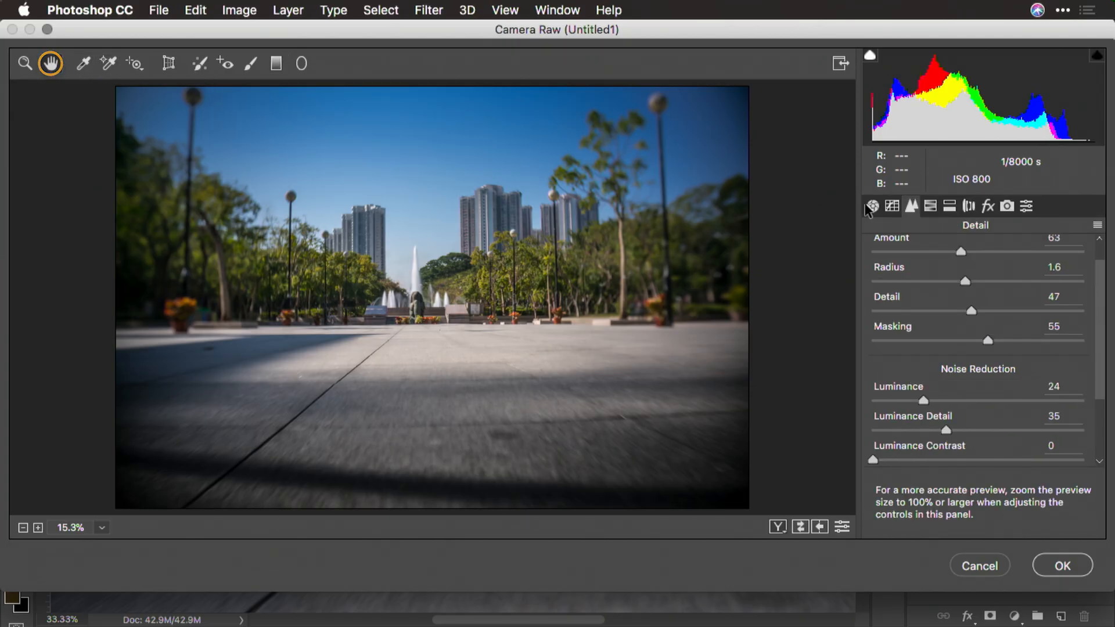
Step: Lift a midtone point on the RGB point curve and apply the Camera Raw filter to the Clone layer
click(892, 207)
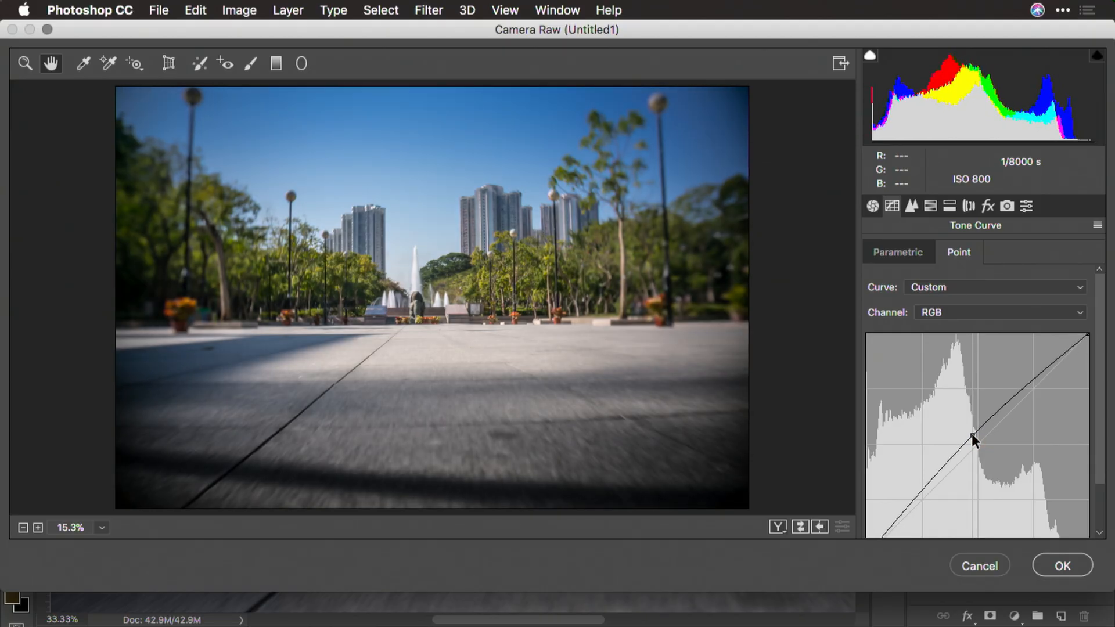
click(973, 435)
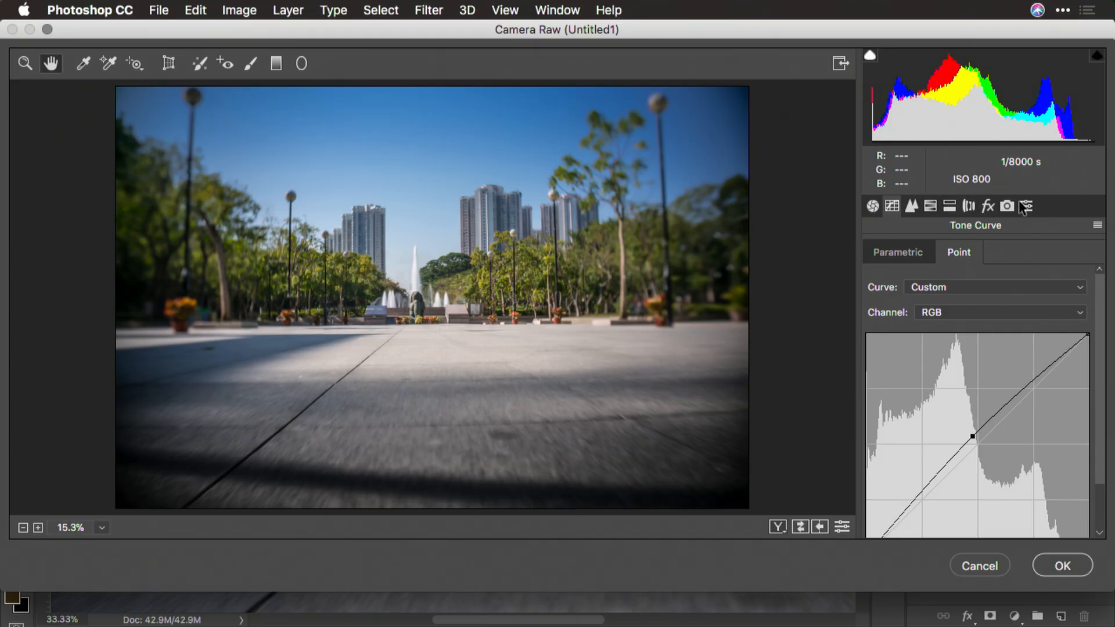
mouse_move(1062, 444)
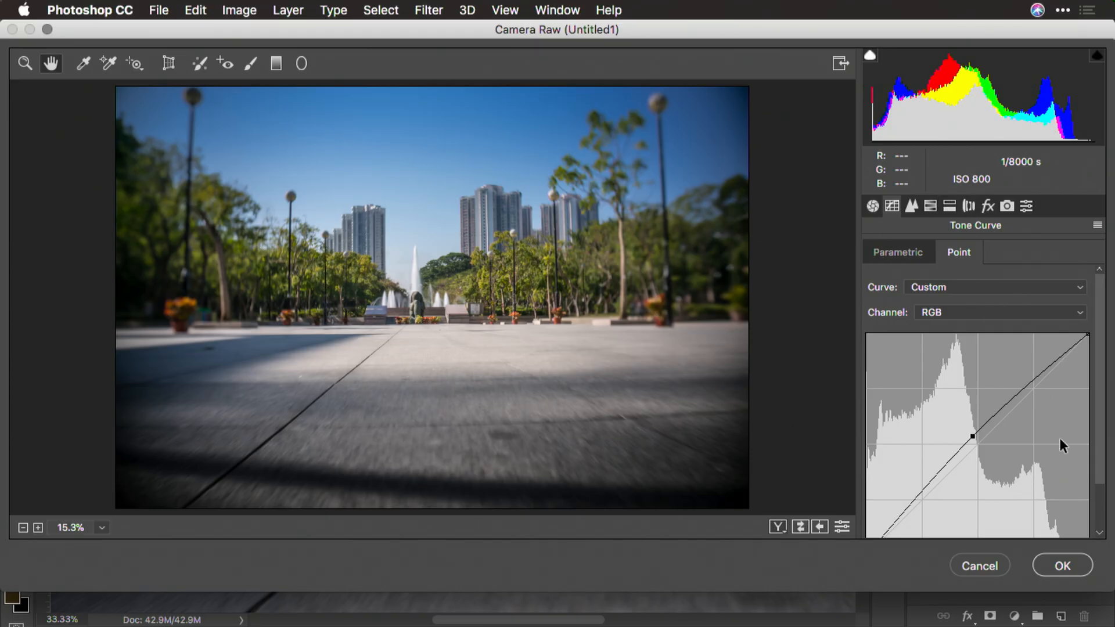
click(1063, 566)
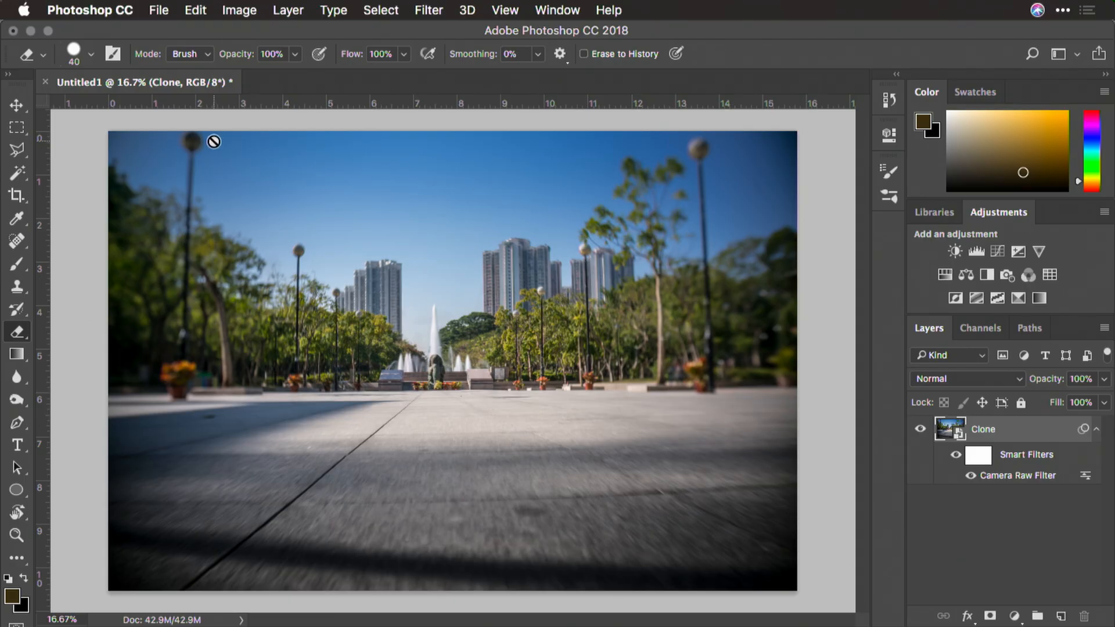
mouse_move(671, 173)
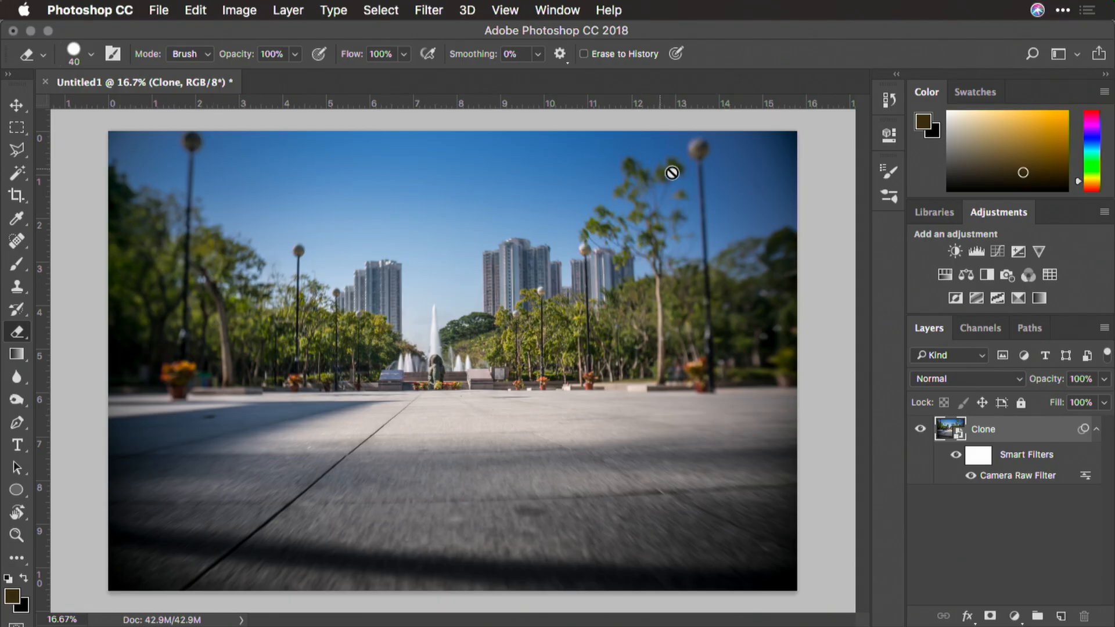
mouse_move(751, 397)
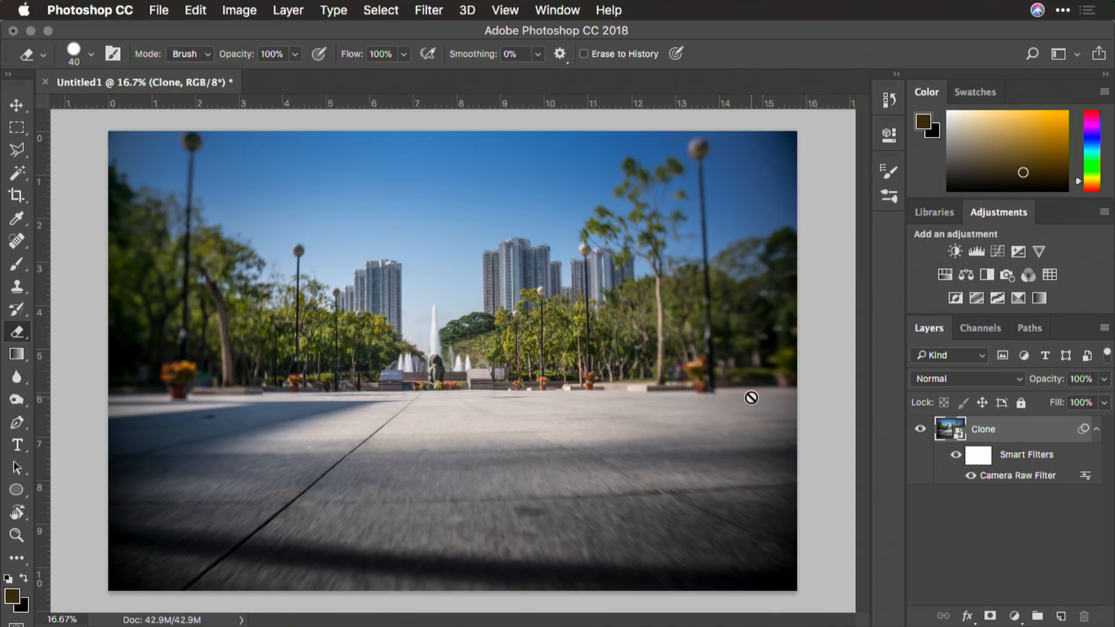
mouse_move(742, 418)
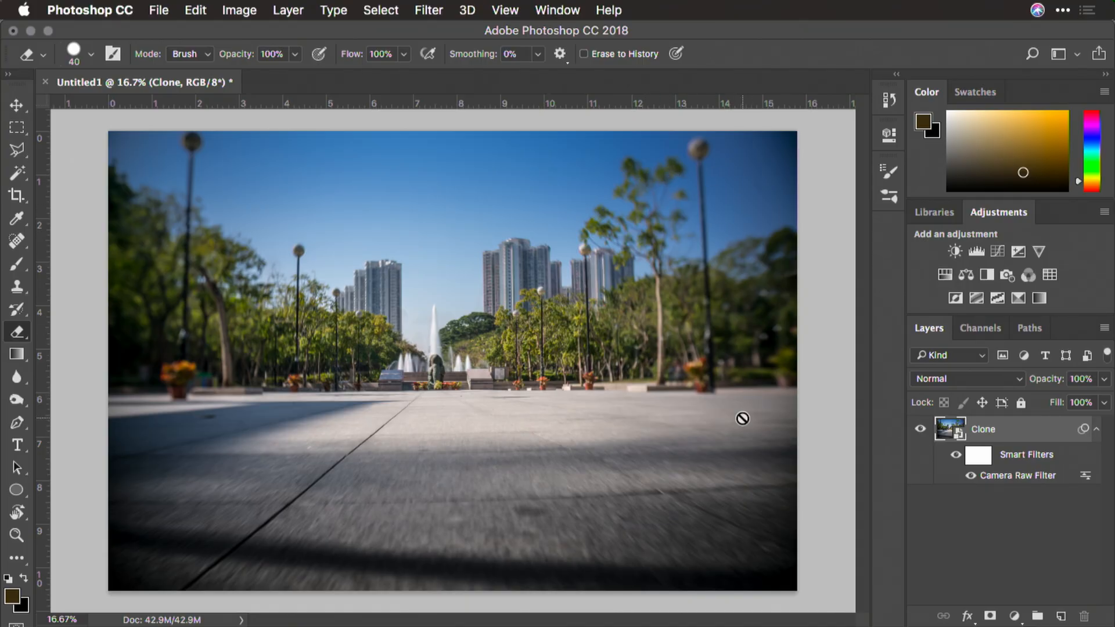
mouse_move(739, 413)
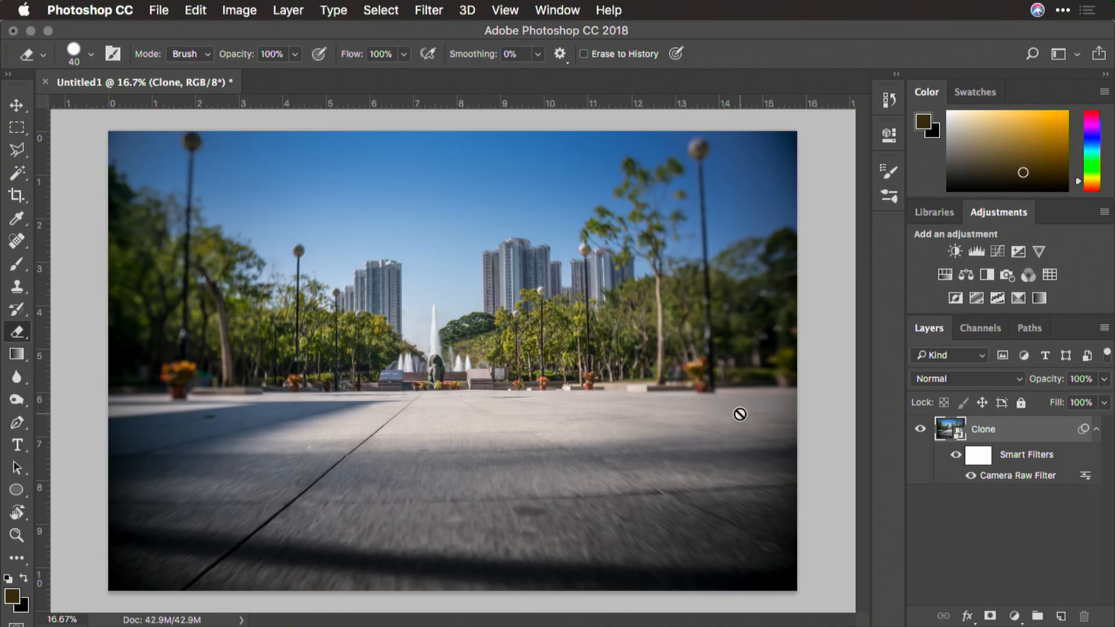